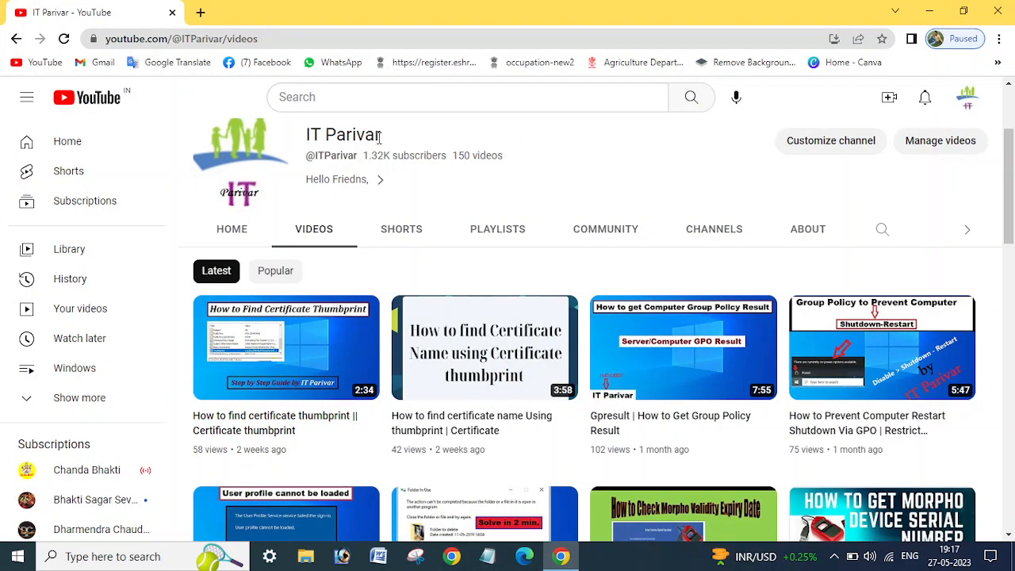
{"action": "mouse_move", "coordinate": [386, 139]}
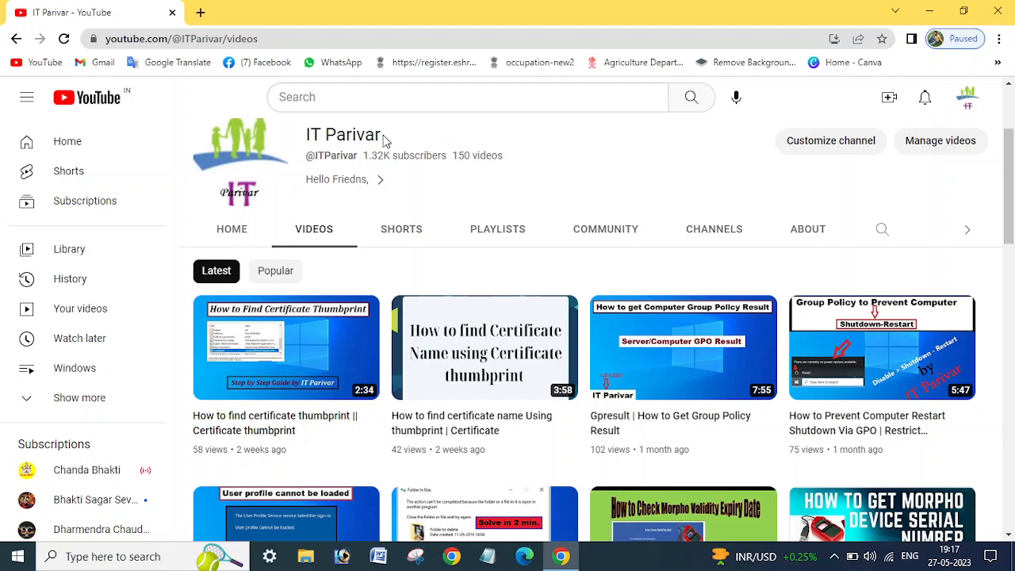
Step: Select the YouTube channel name text
{"action": "double_click", "coordinate": [365, 134]}
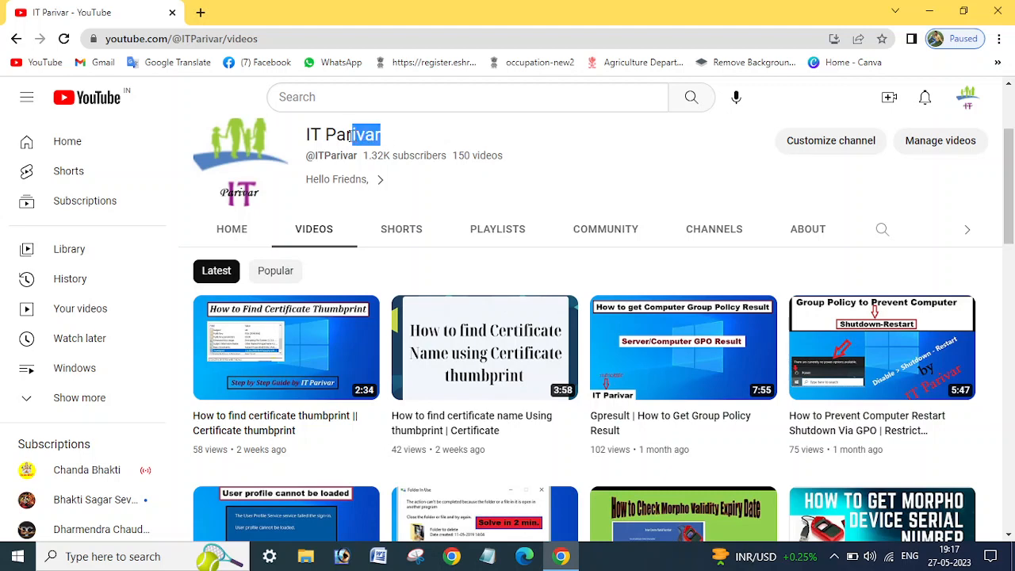
{"action": "double_click", "coordinate": [342, 134]}
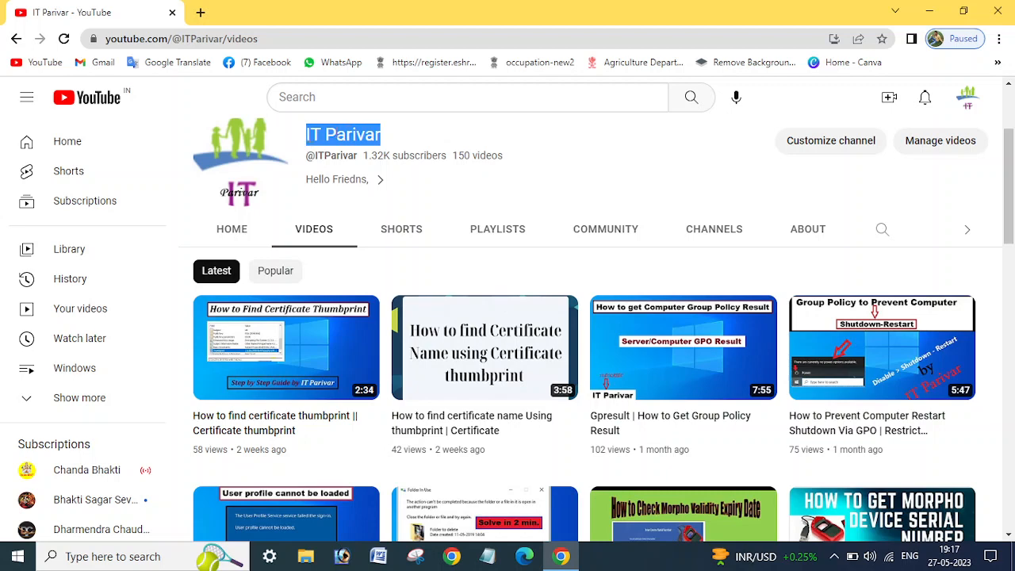
{"action": "left_click", "coordinate": [383, 141]}
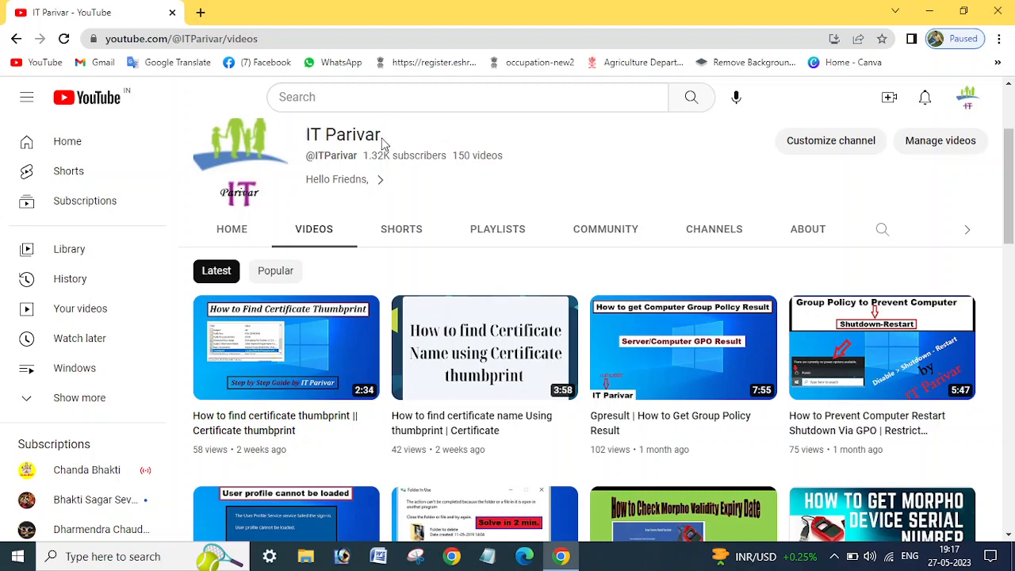
{"action": "double_click", "coordinate": [342, 134]}
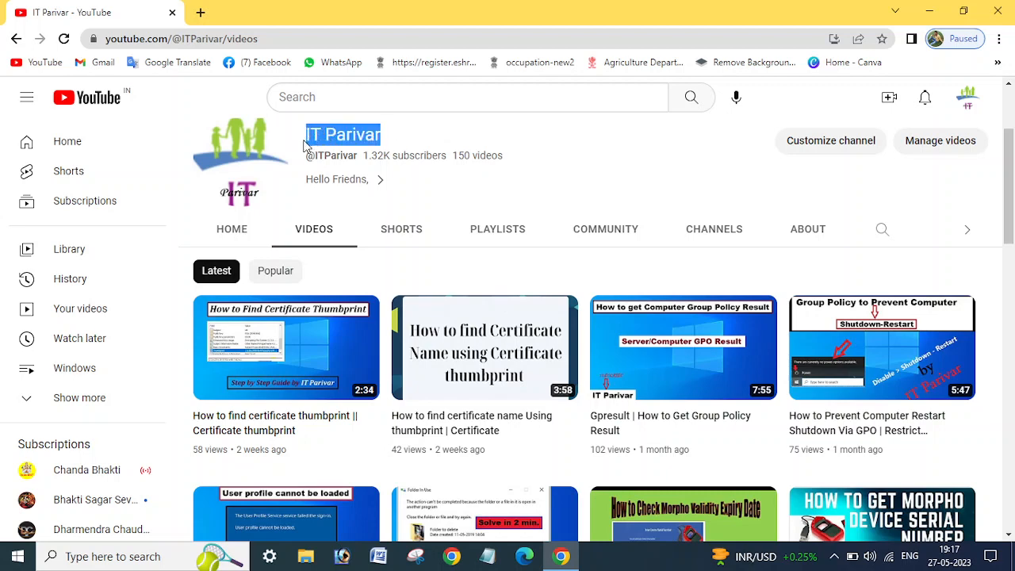
{"action": "mouse_move", "coordinate": [510, 149]}
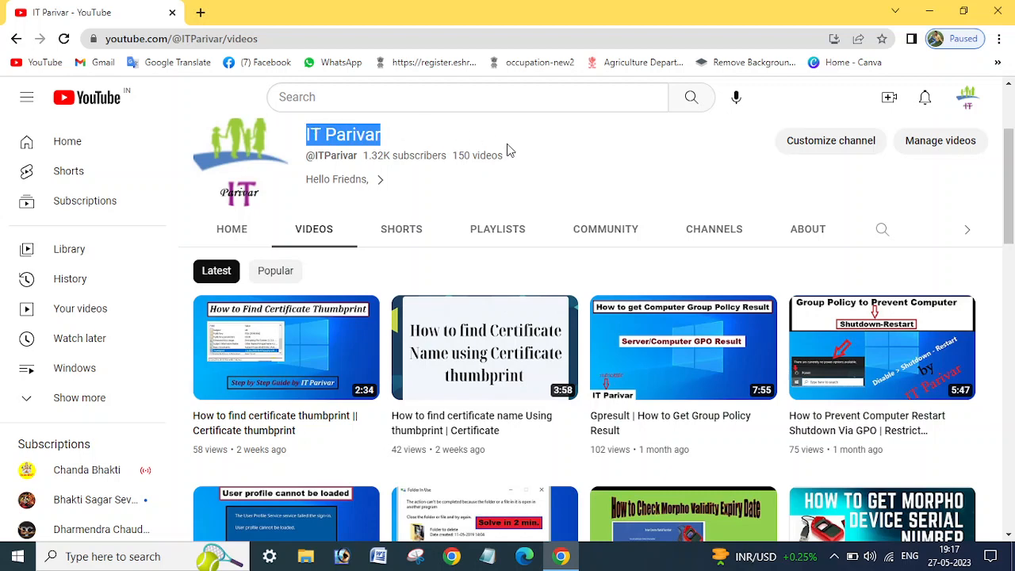
{"action": "mouse_move", "coordinate": [544, 156]}
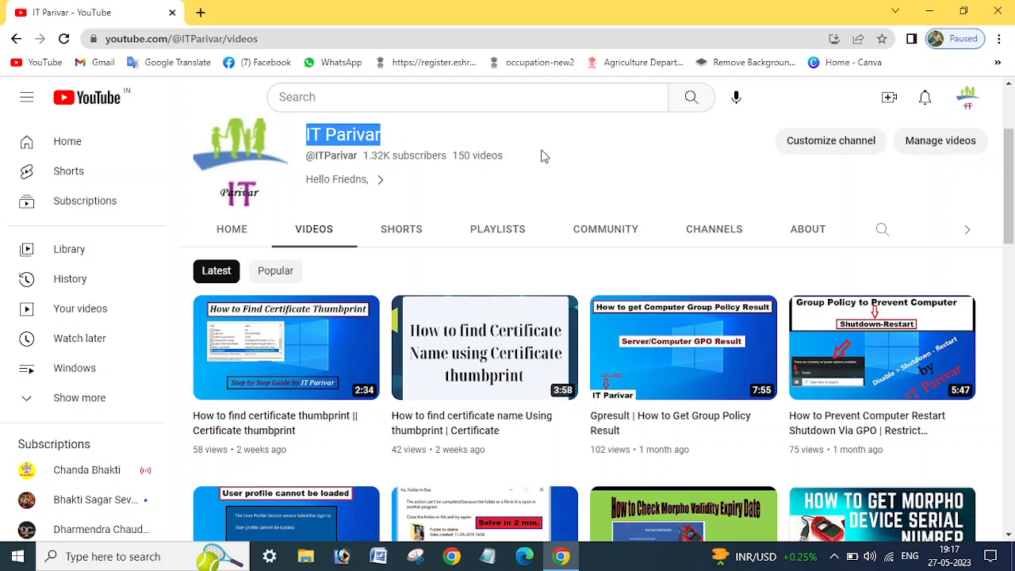
{"action": "mouse_move", "coordinate": [443, 149]}
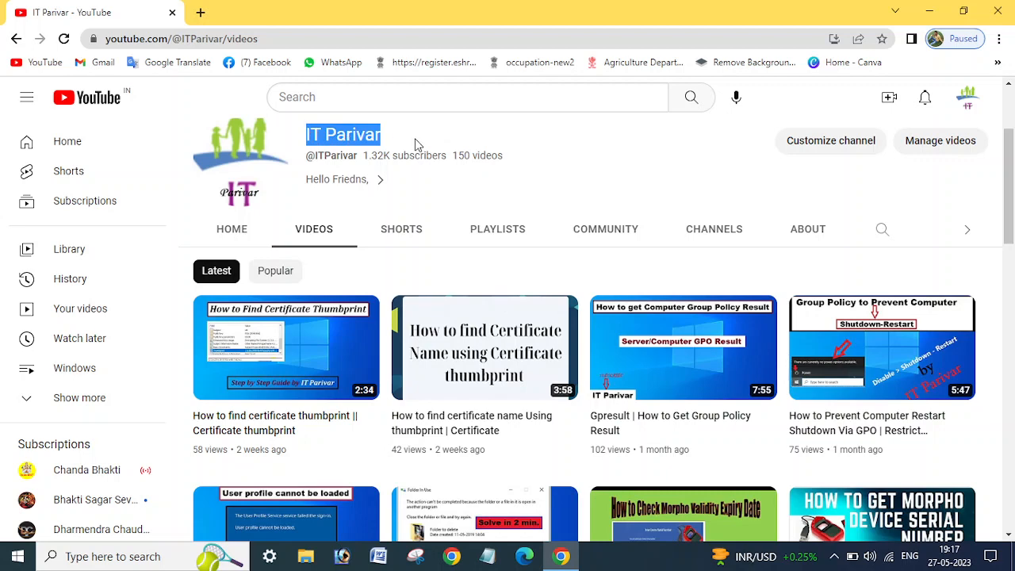
{"action": "mouse_move", "coordinate": [552, 156]}
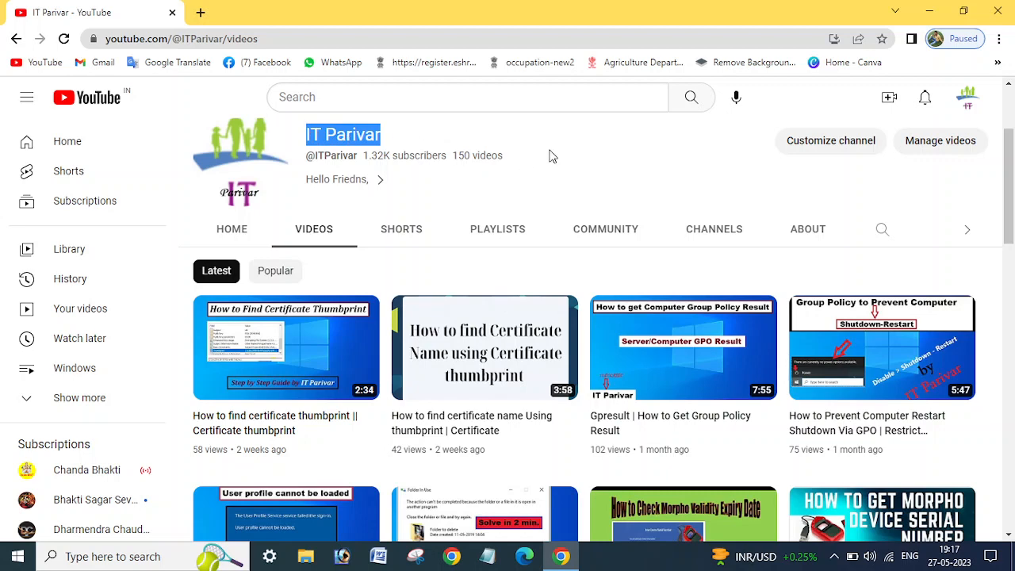
{"action": "mouse_move", "coordinate": [931, 6]}
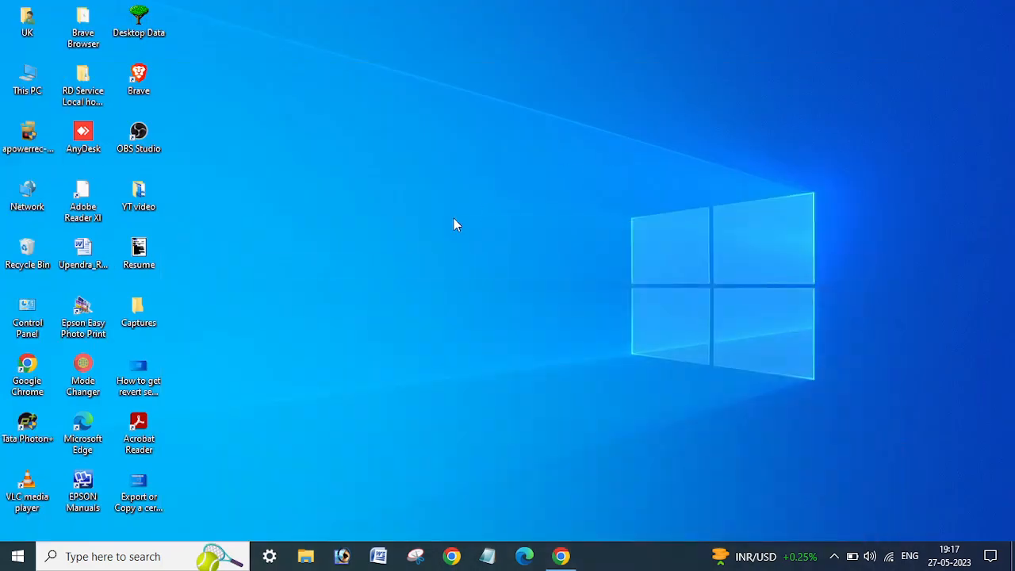
{"action": "mouse_move", "coordinate": [411, 246]}
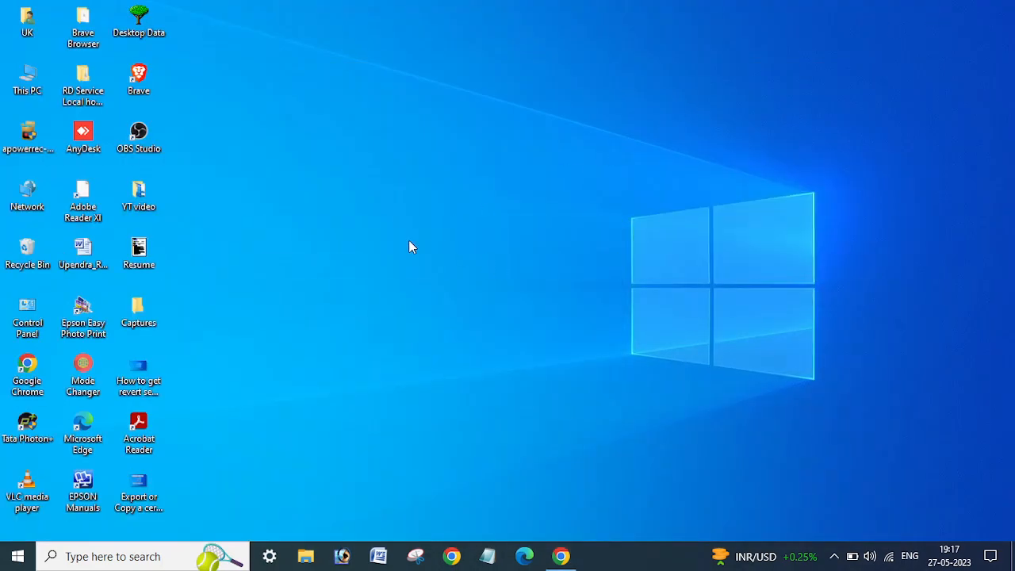
Step: Launch certmgr from the Run prompt and maximize Certificate Manager
{"action": "key", "text": "Win+r"}
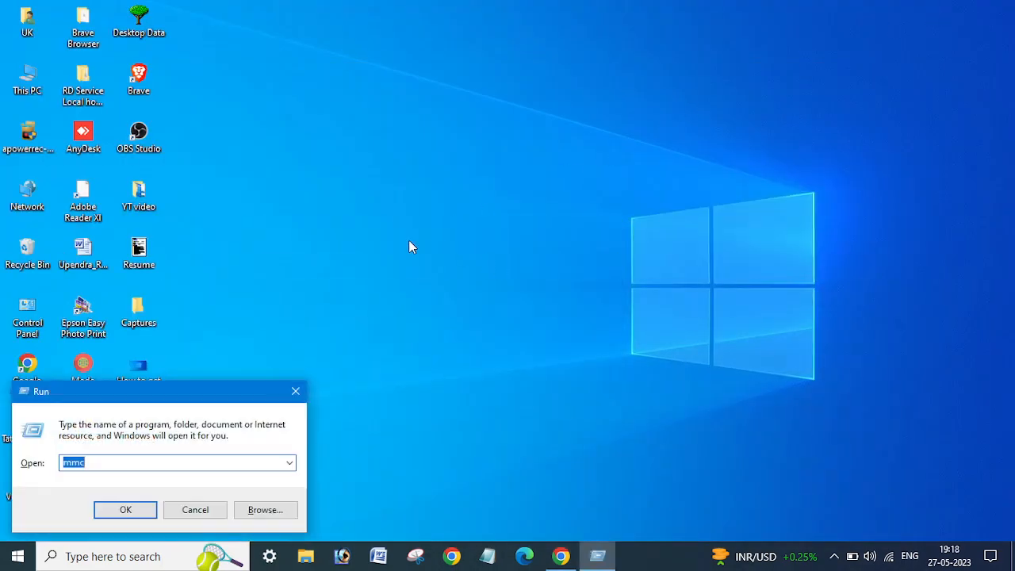
{"action": "type", "text": "cer"}
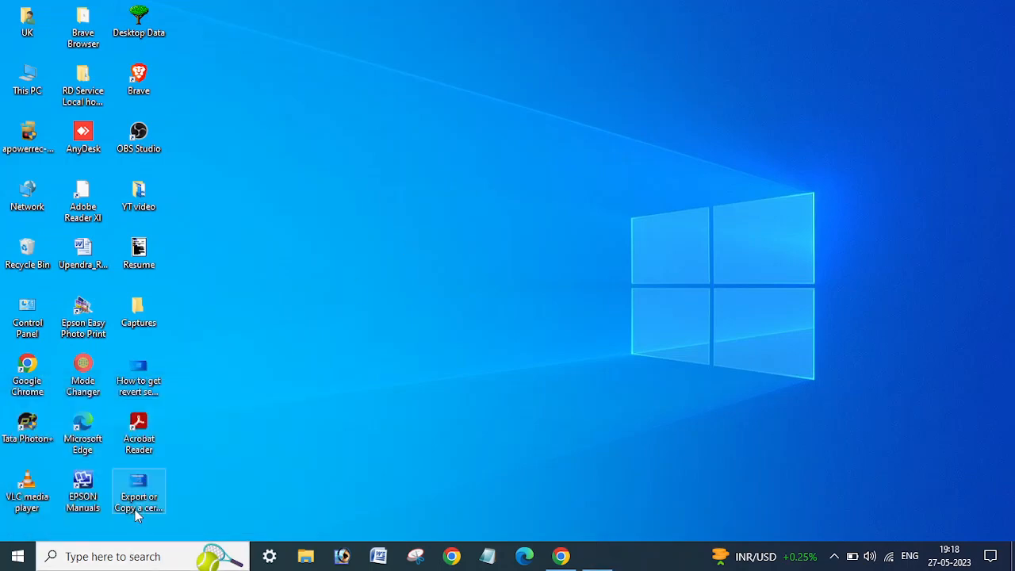
{"action": "double_click", "coordinate": [138, 491]}
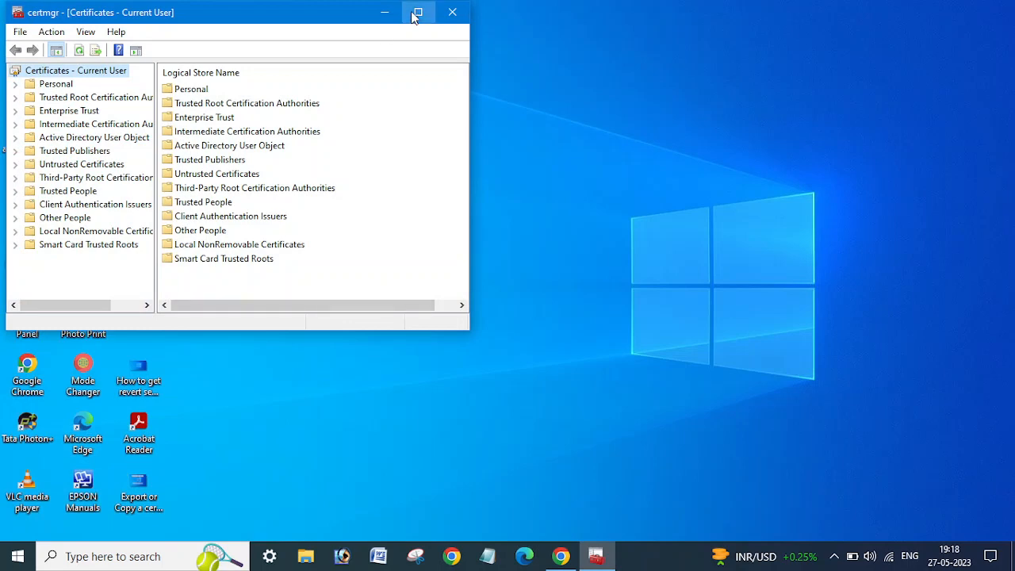
{"action": "left_click", "coordinate": [418, 12]}
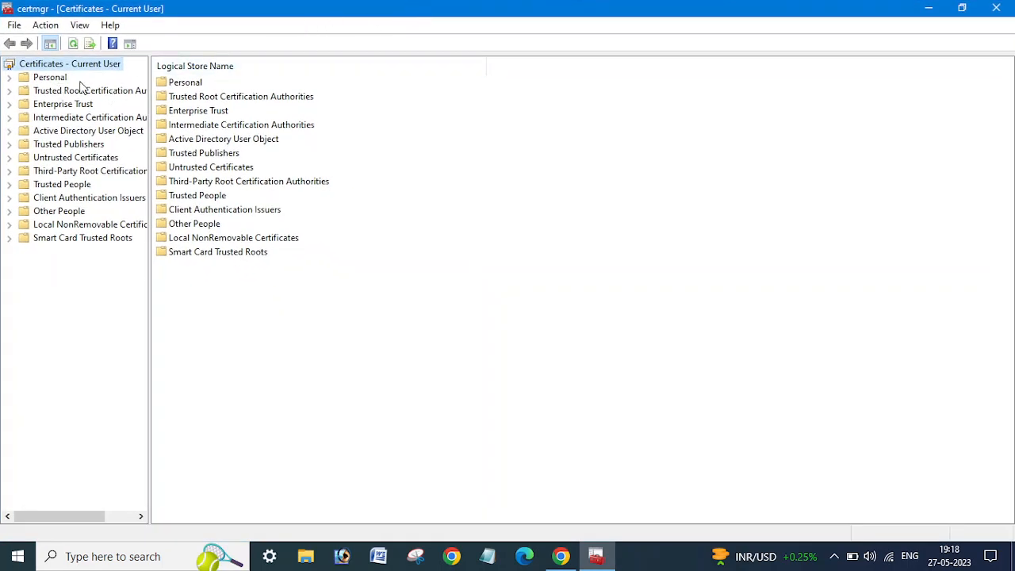
{"action": "mouse_move", "coordinate": [598, 99]}
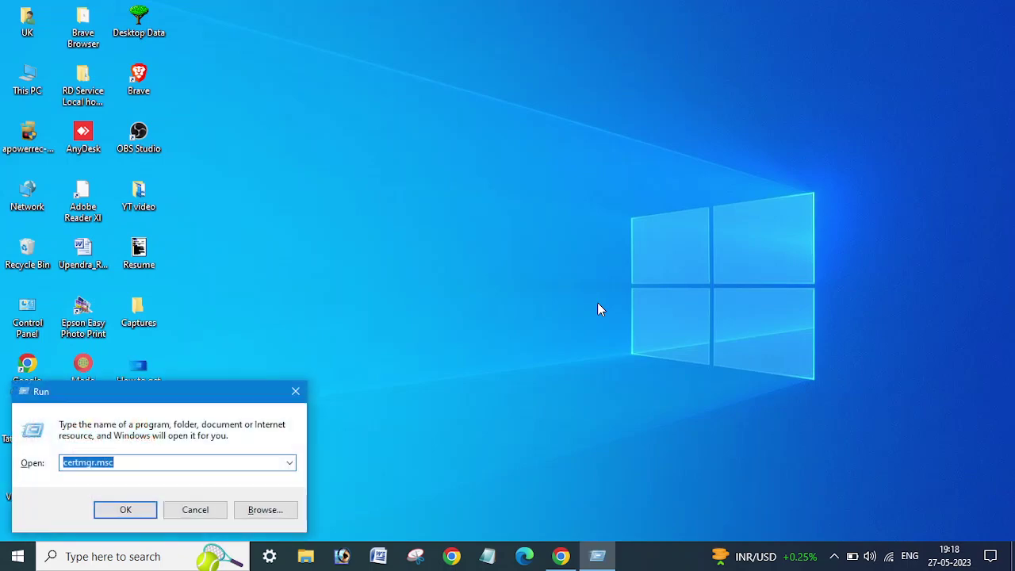
Step: Launch mmc and add the Certificates snap-in for My user account
{"action": "key", "text": "Delete"}
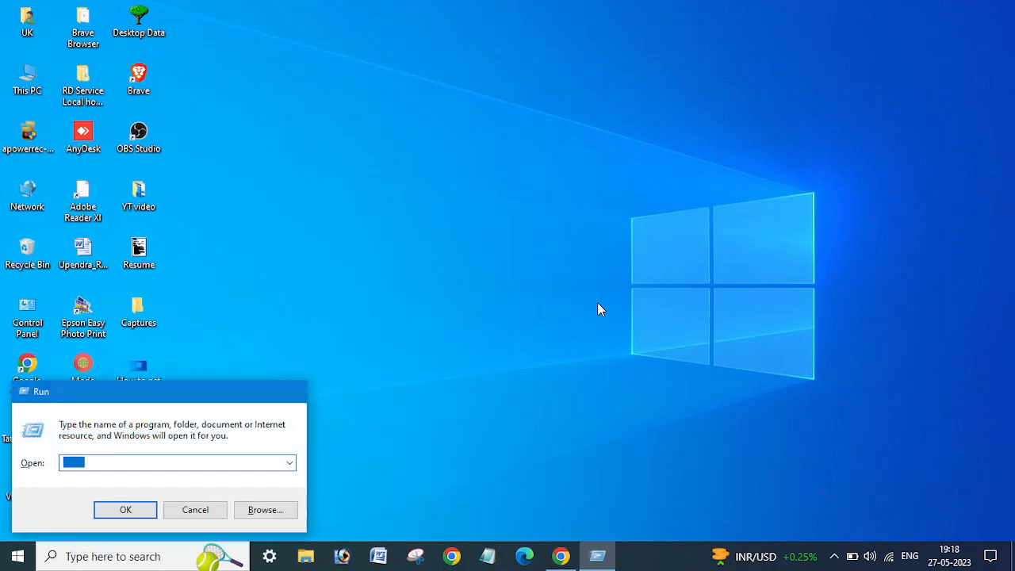
{"action": "left_click", "coordinate": [195, 509]}
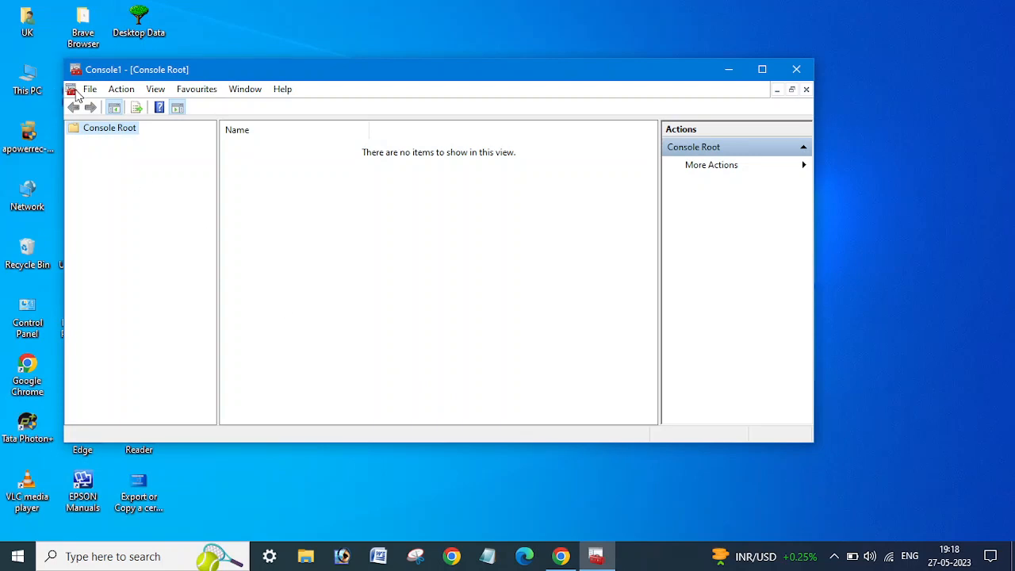
{"action": "left_click", "coordinate": [90, 88]}
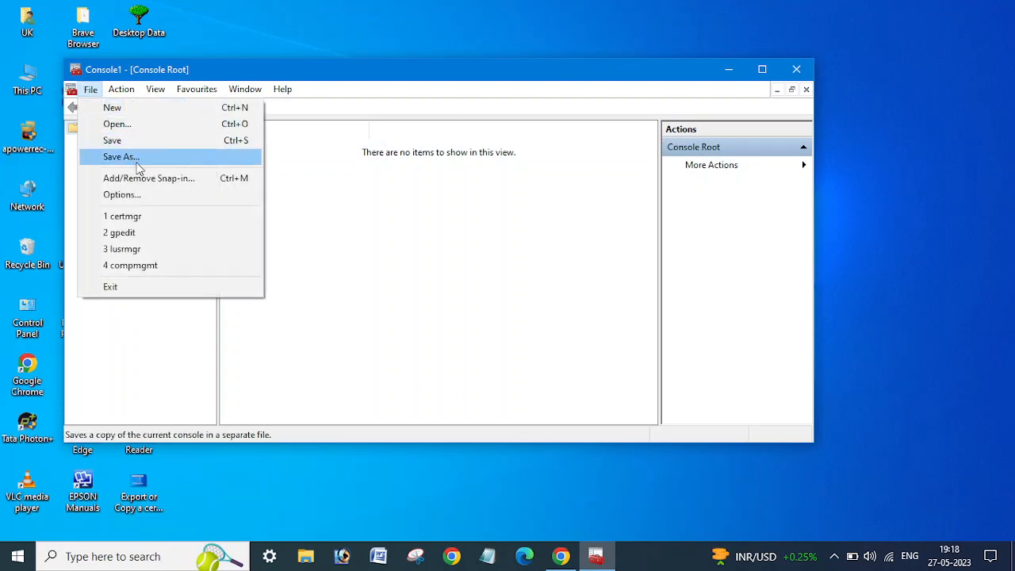
{"action": "left_click", "coordinate": [148, 178]}
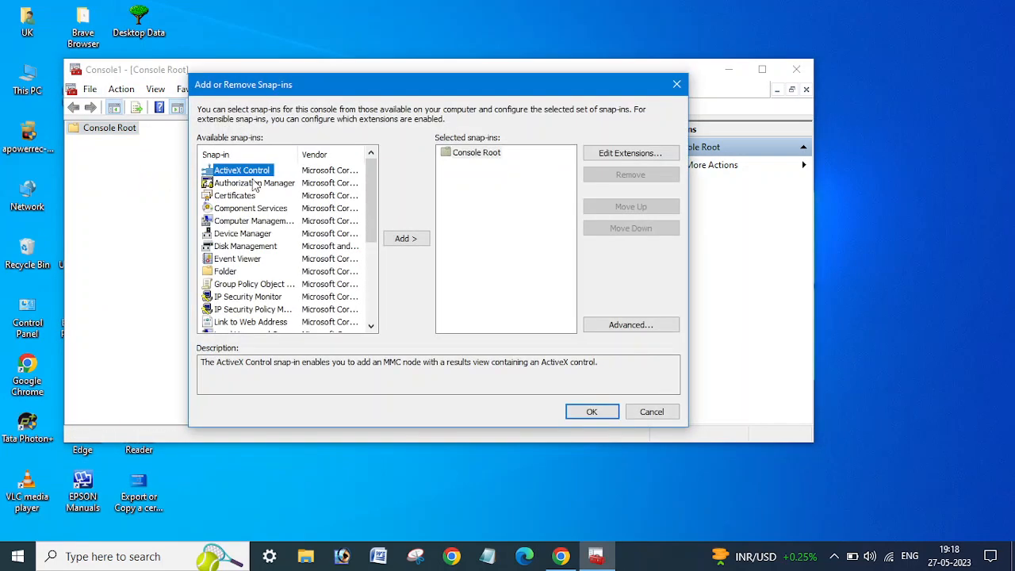
{"action": "left_click", "coordinate": [234, 195]}
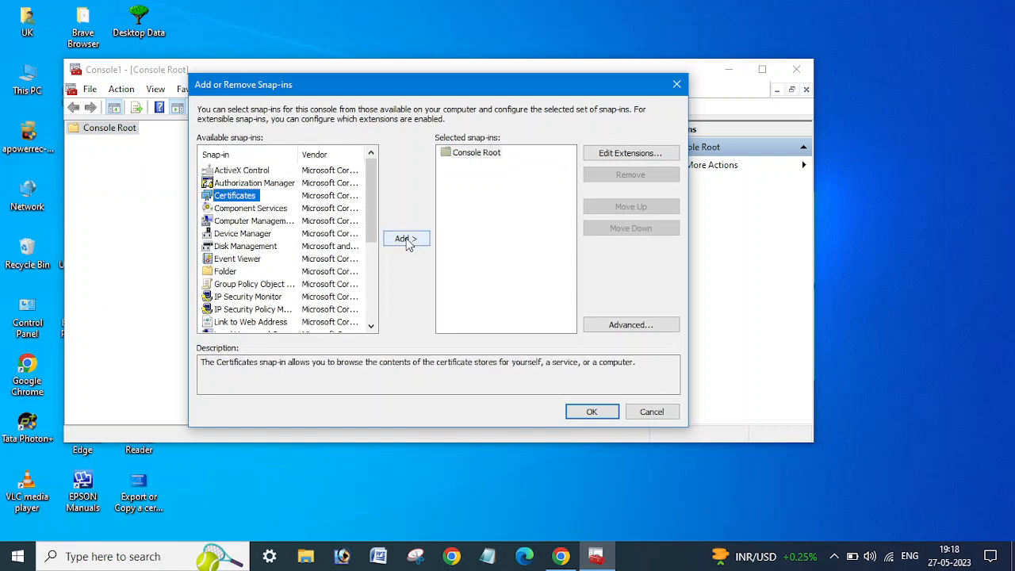
{"action": "left_click", "coordinate": [405, 239]}
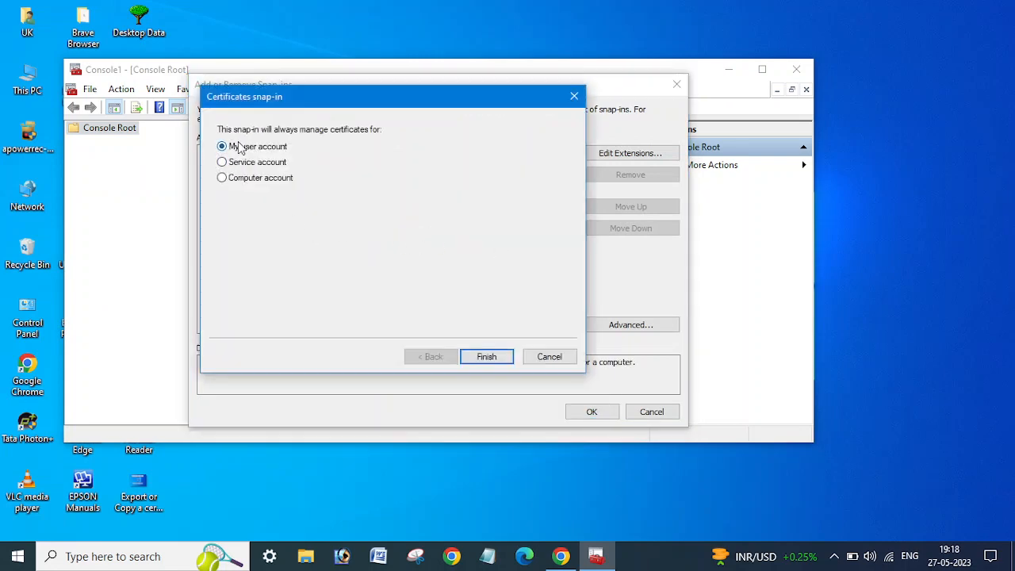
{"action": "mouse_move", "coordinate": [532, 368]}
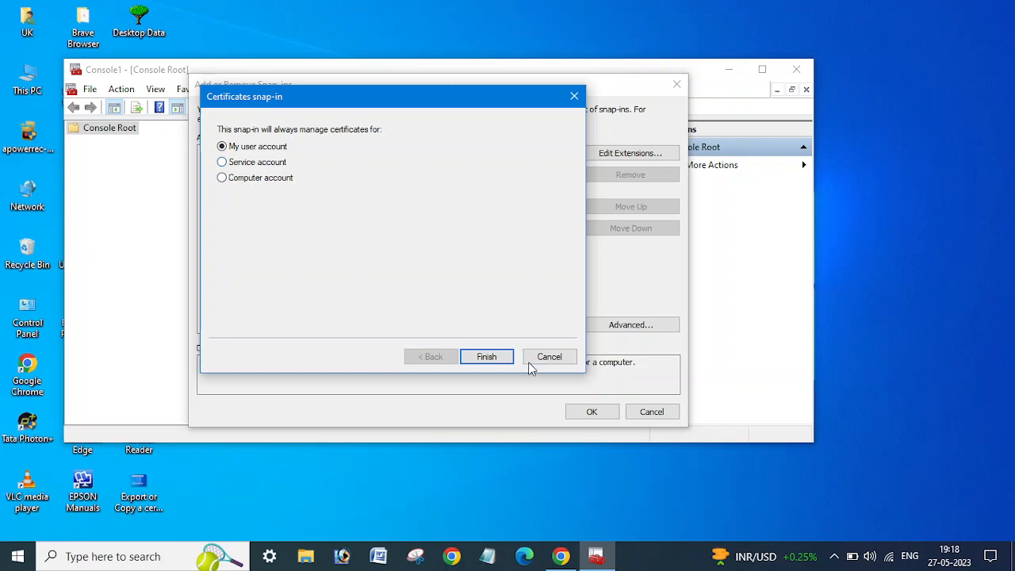
{"action": "left_click", "coordinate": [487, 356]}
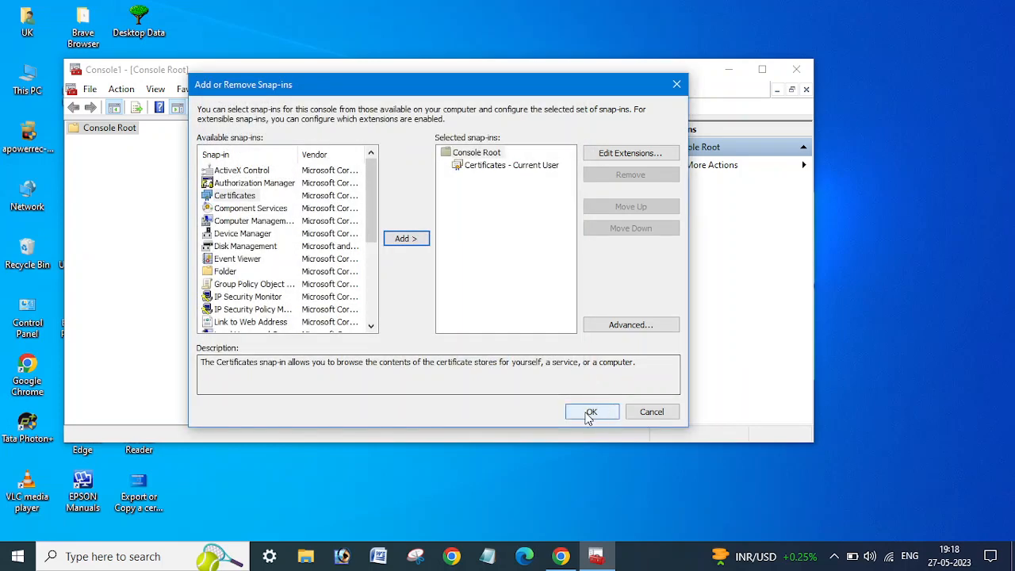
{"action": "left_click", "coordinate": [592, 412]}
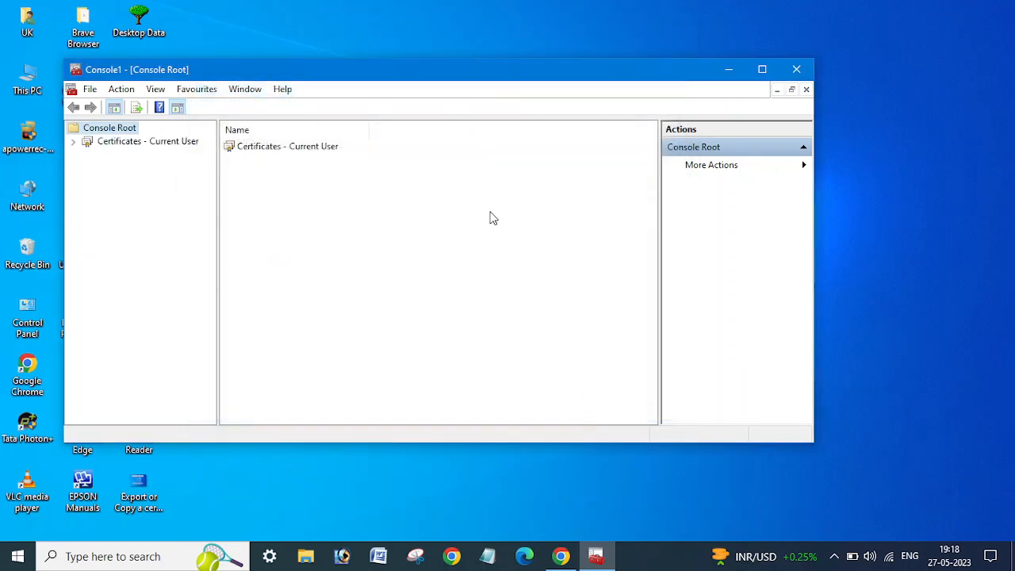
{"action": "mouse_move", "coordinate": [139, 155]}
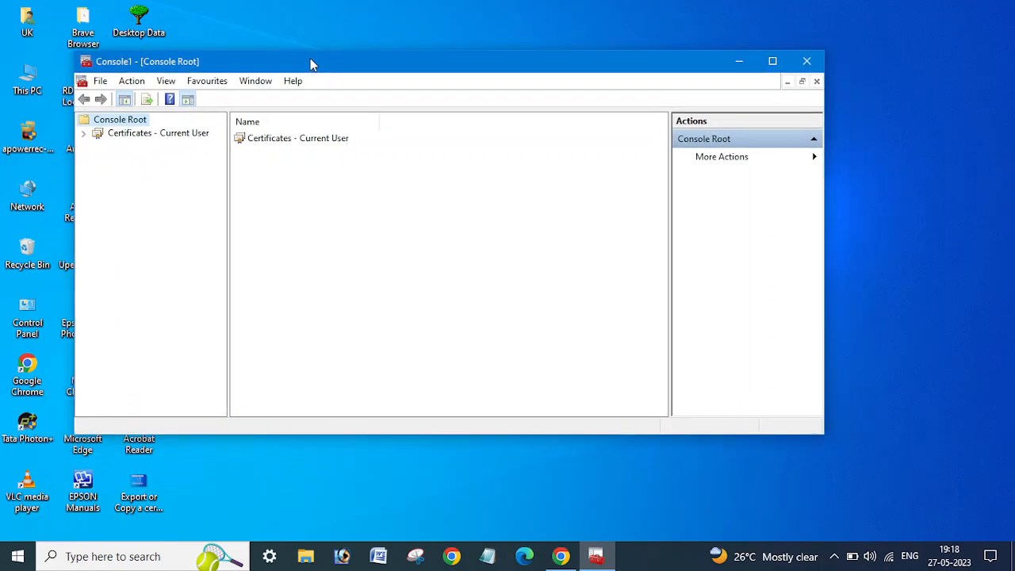
Step: Expand Certificates - Current User, then its Personal and Trusted Root Certification Authorities stores
{"action": "left_click_drag", "start_coordinate": [309, 61], "coordinate": [294, 57]}
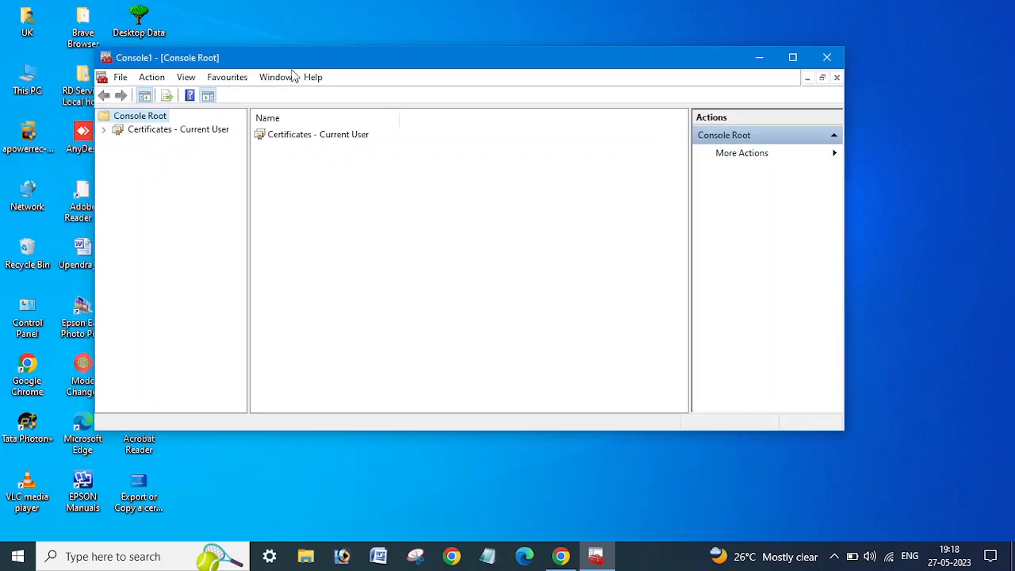
{"action": "left_click", "coordinate": [113, 129]}
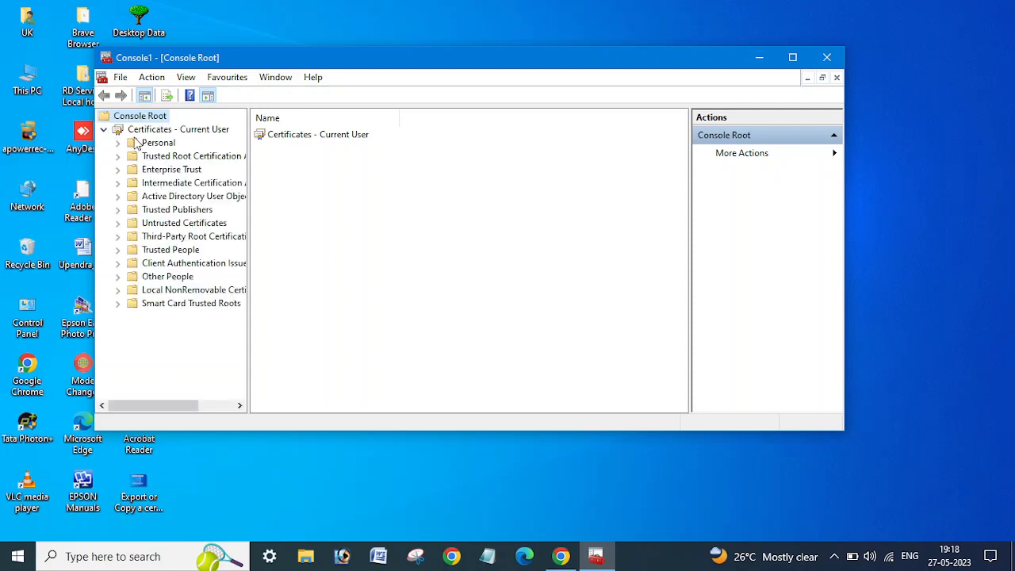
{"action": "mouse_move", "coordinate": [183, 130]}
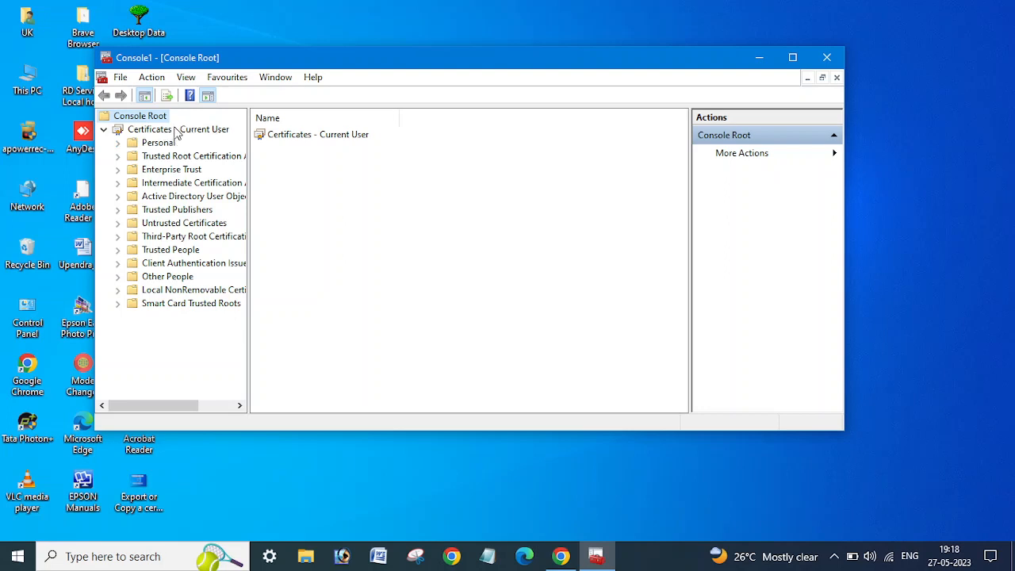
{"action": "mouse_move", "coordinate": [129, 136]}
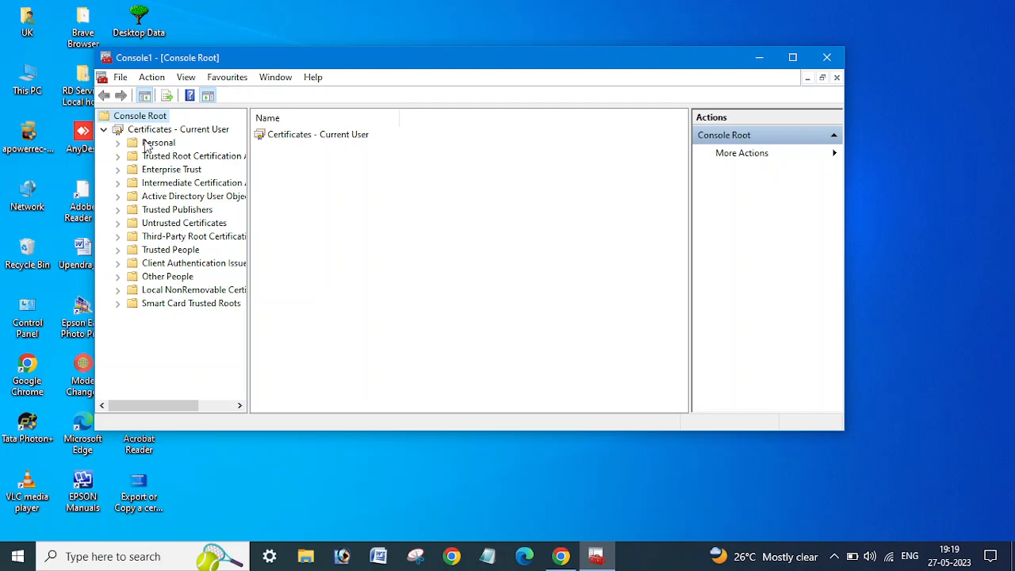
{"action": "left_click", "coordinate": [158, 142]}
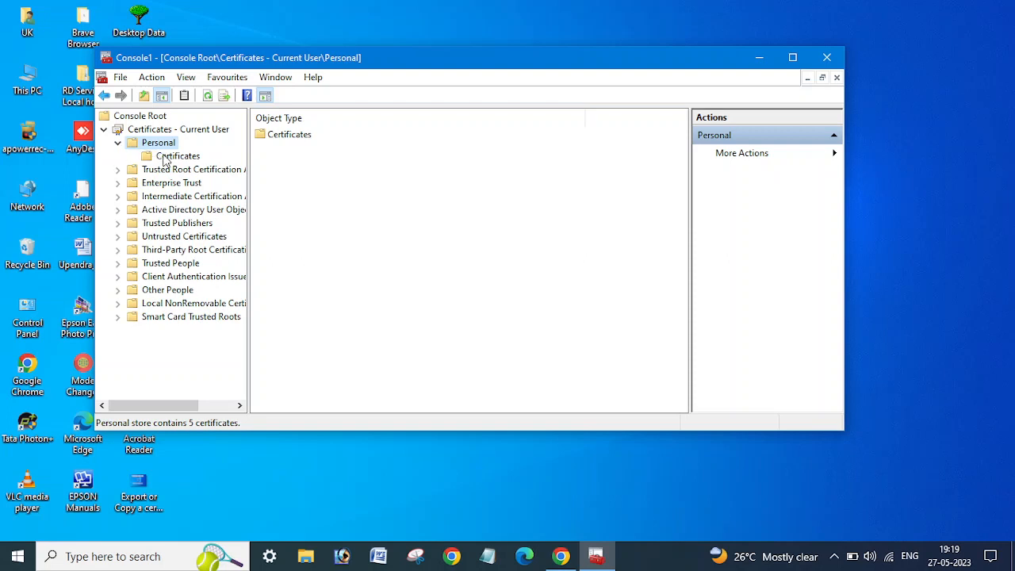
{"action": "left_click", "coordinate": [177, 156]}
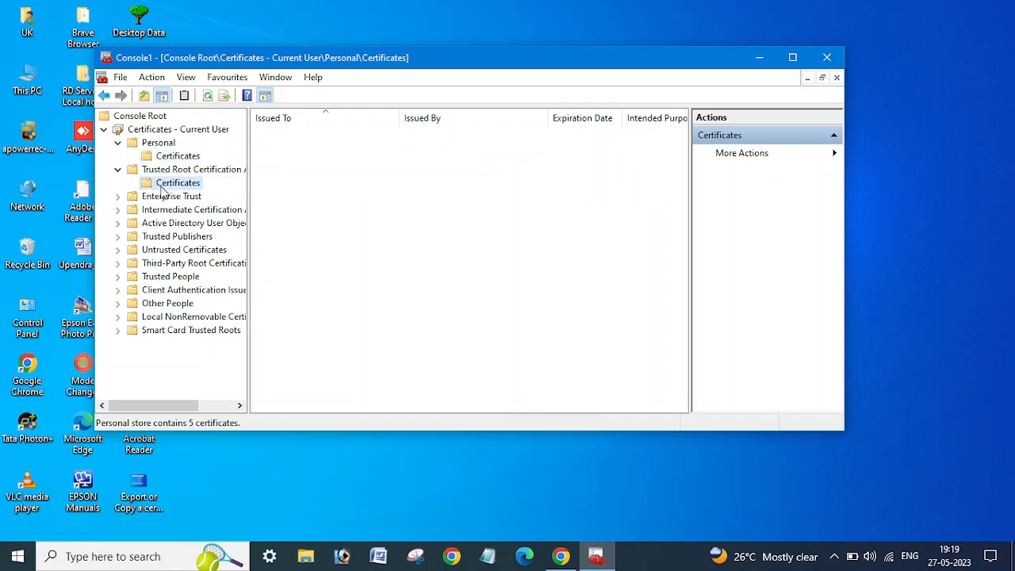
Step: List the Trusted Root certificates and select AAA Certificate Services
{"action": "left_click", "coordinate": [177, 182]}
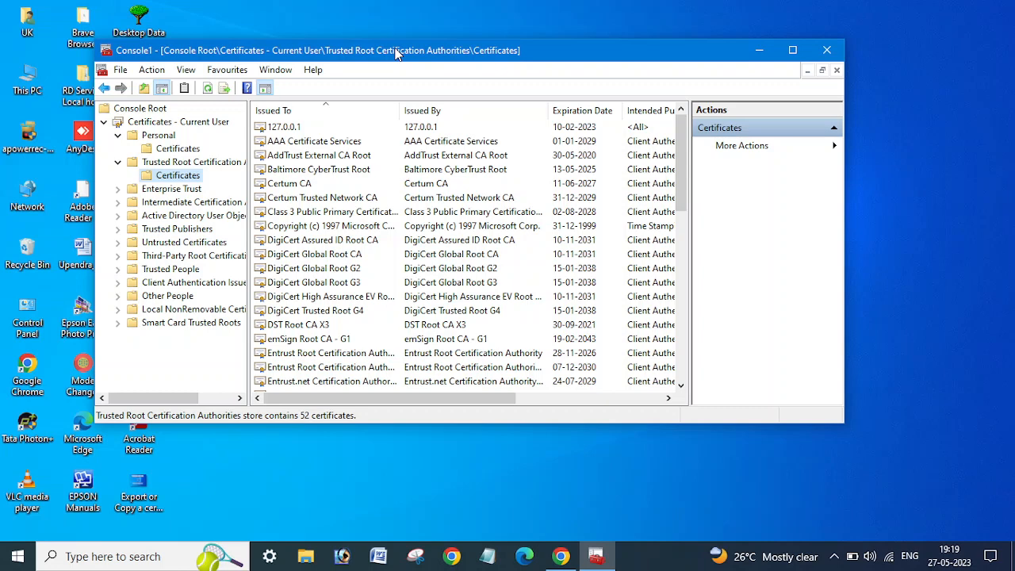
{"action": "mouse_move", "coordinate": [383, 53]}
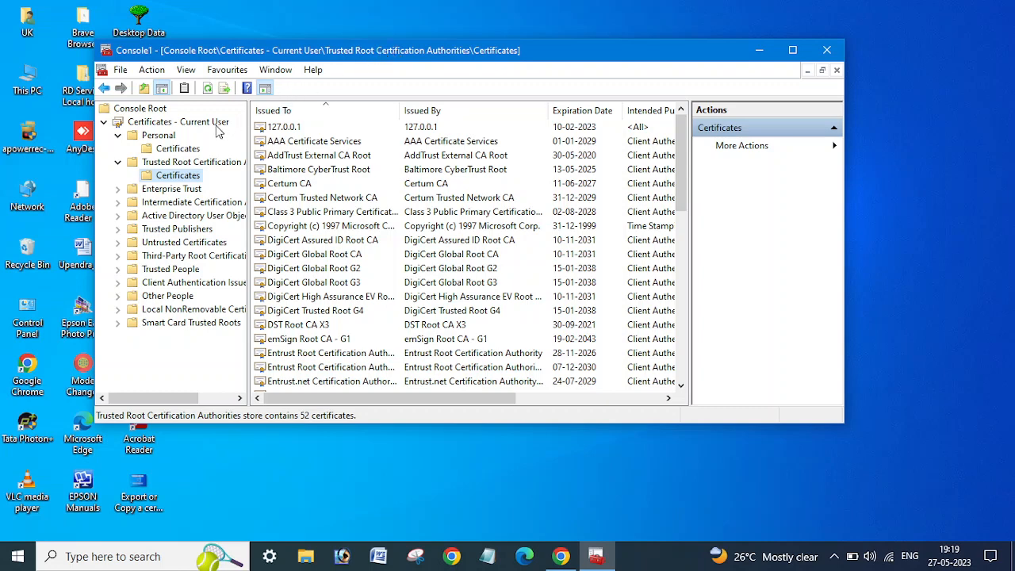
{"action": "mouse_move", "coordinate": [214, 145]}
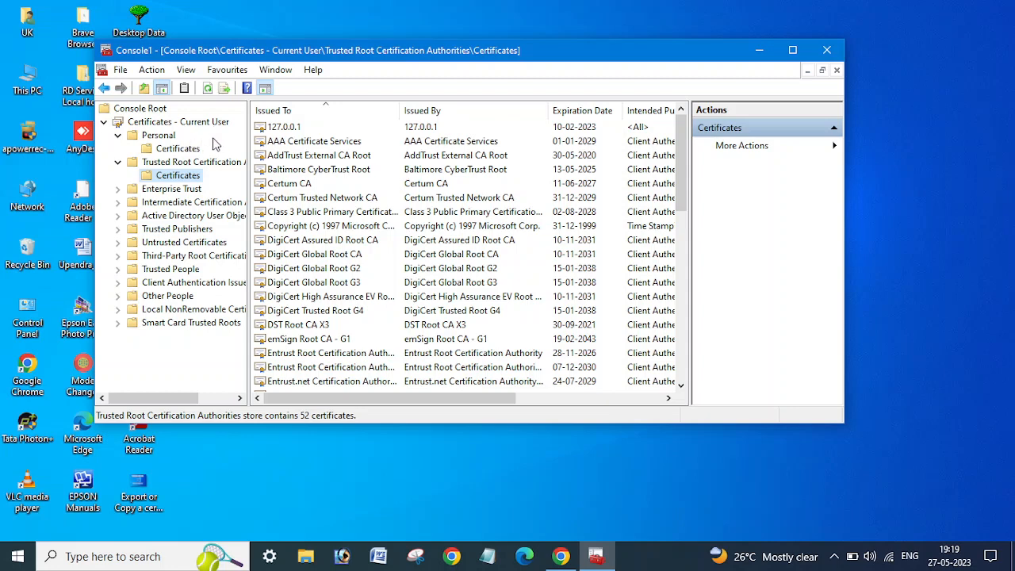
{"action": "mouse_move", "coordinate": [276, 127]}
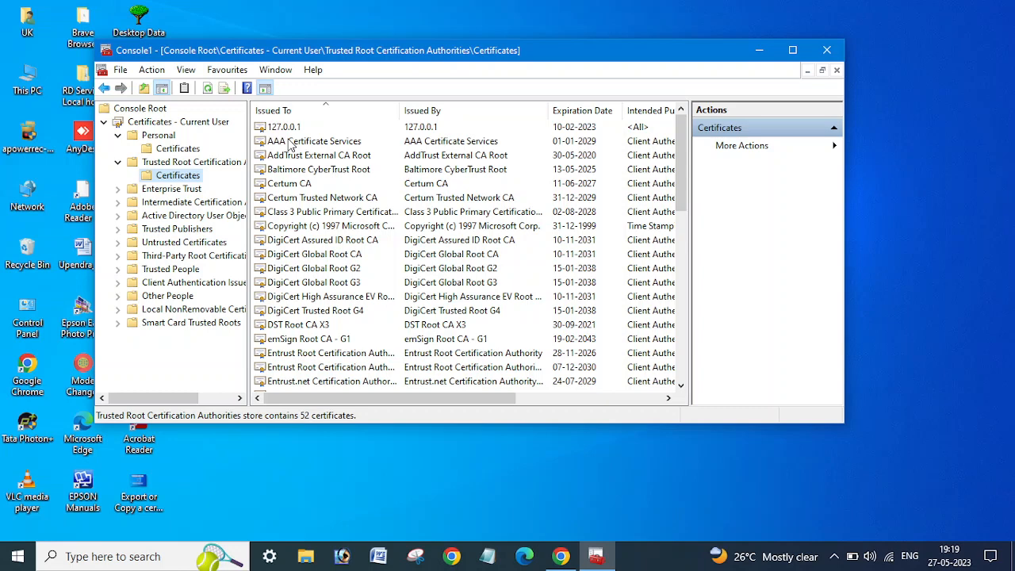
{"action": "left_click", "coordinate": [315, 141]}
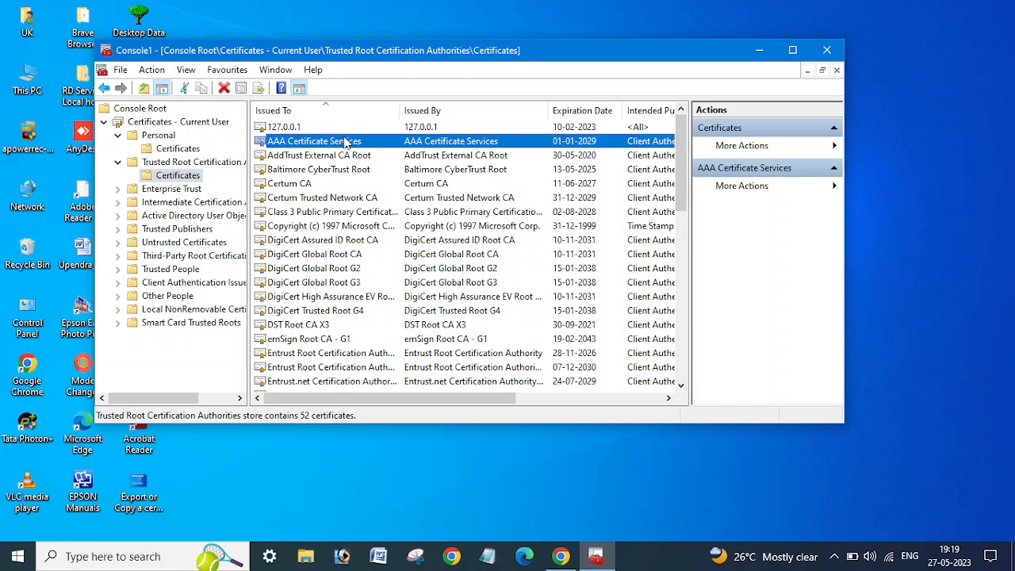
{"action": "mouse_move", "coordinate": [315, 142]}
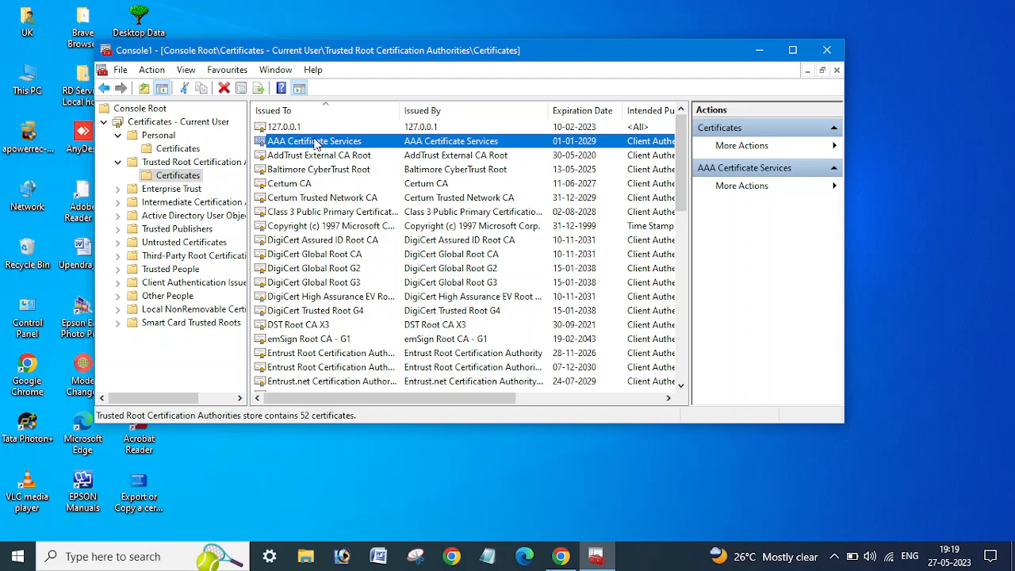
{"action": "mouse_move", "coordinate": [325, 140]}
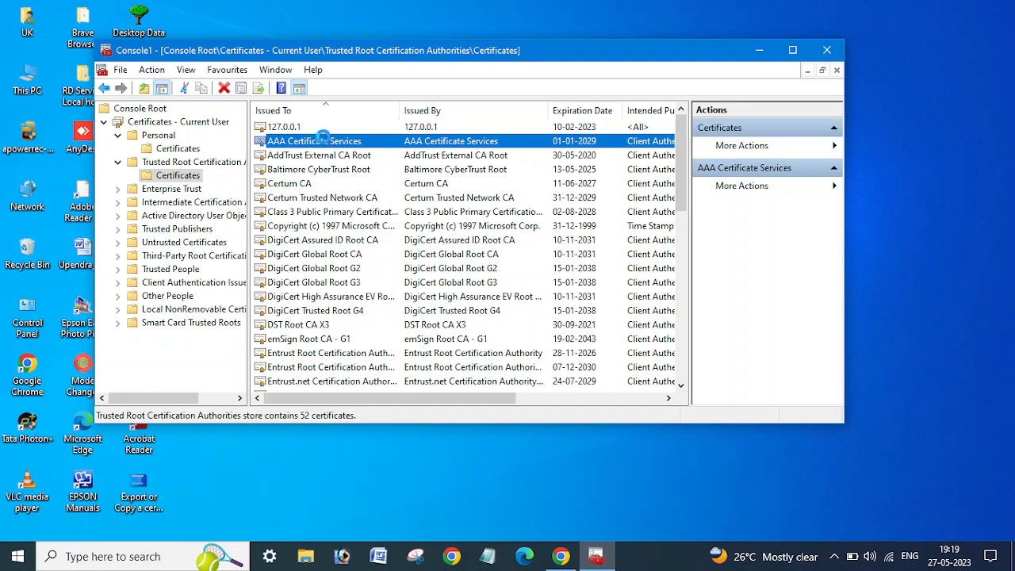
Step: Open the AAA Certificate Services certificate and show its Details tab
{"action": "double_click", "coordinate": [313, 140]}
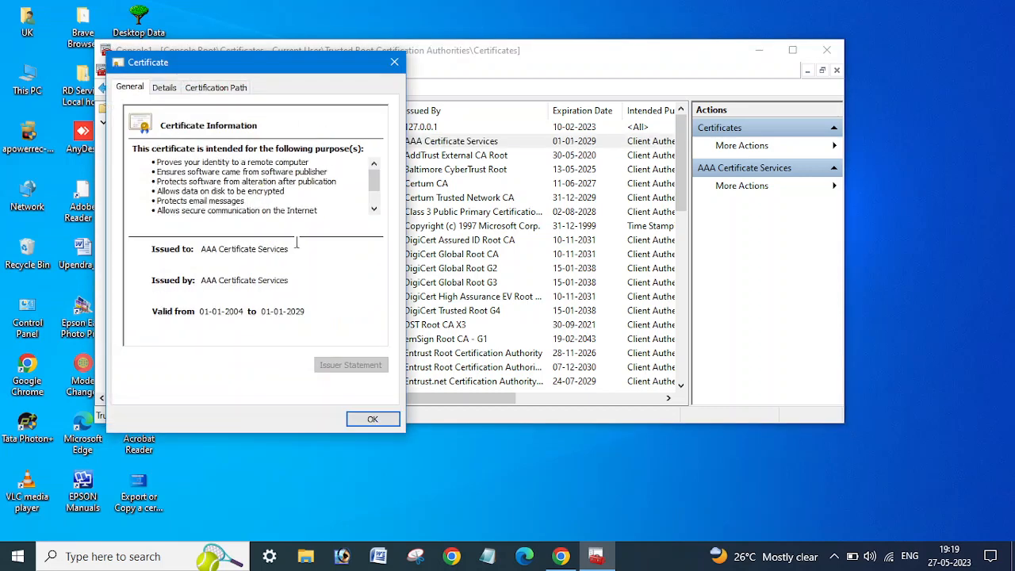
{"action": "left_click", "coordinate": [164, 87]}
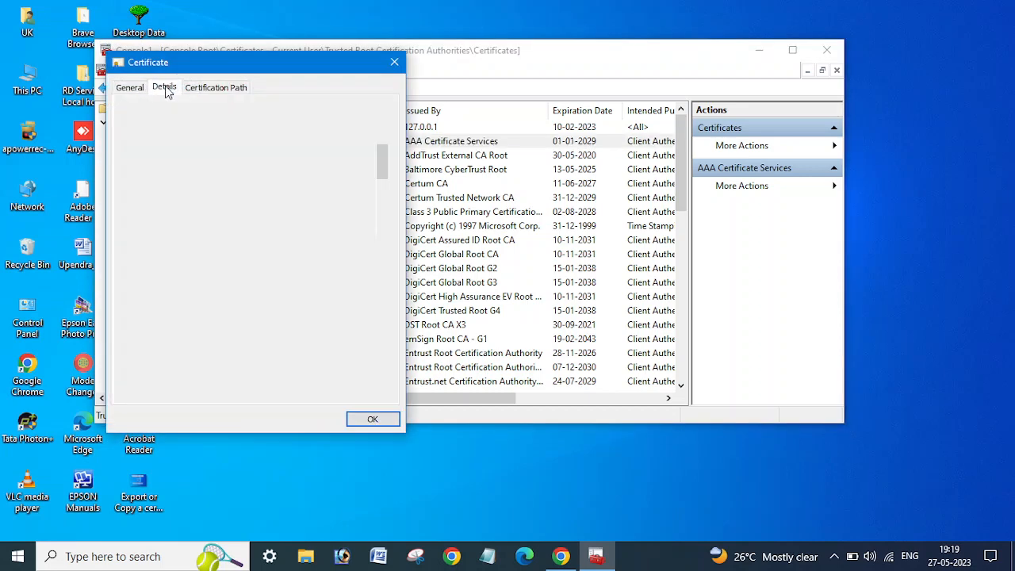
{"action": "left_click", "coordinate": [163, 87]}
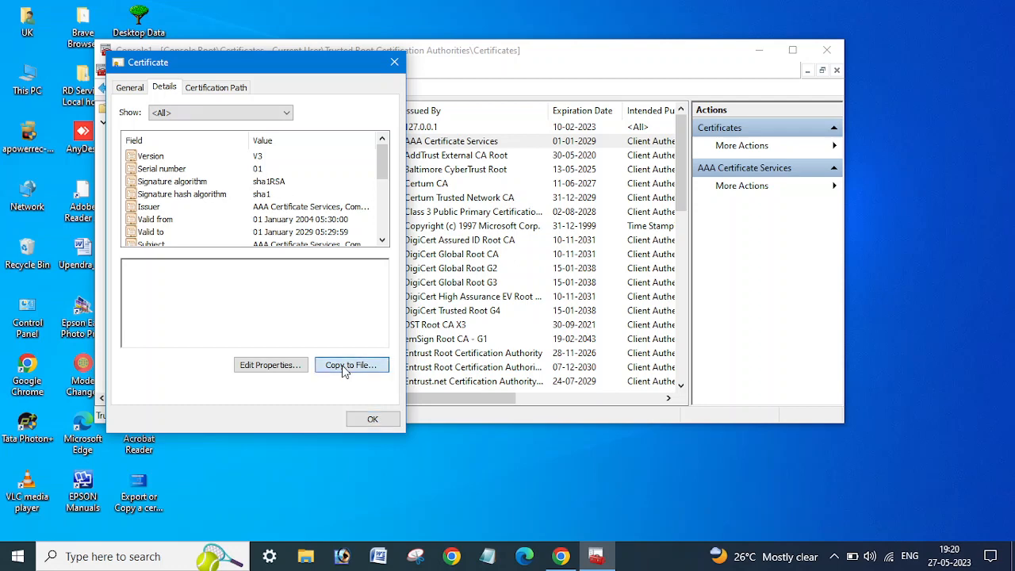
Step: Launch Copy to File and get past the Certificate Export Wizard welcome page
{"action": "left_click", "coordinate": [351, 364]}
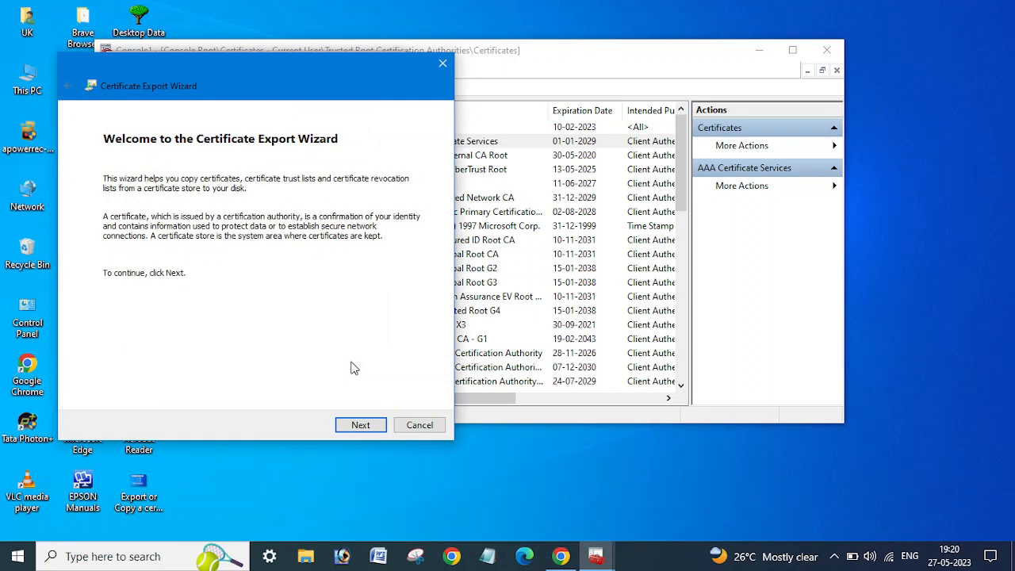
{"action": "mouse_move", "coordinate": [403, 448]}
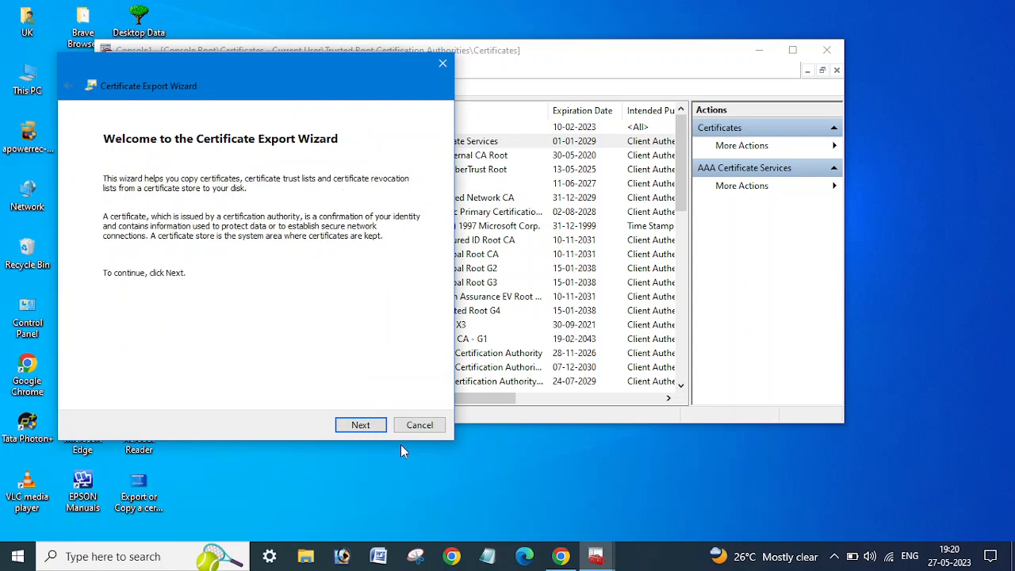
{"action": "left_click", "coordinate": [360, 424]}
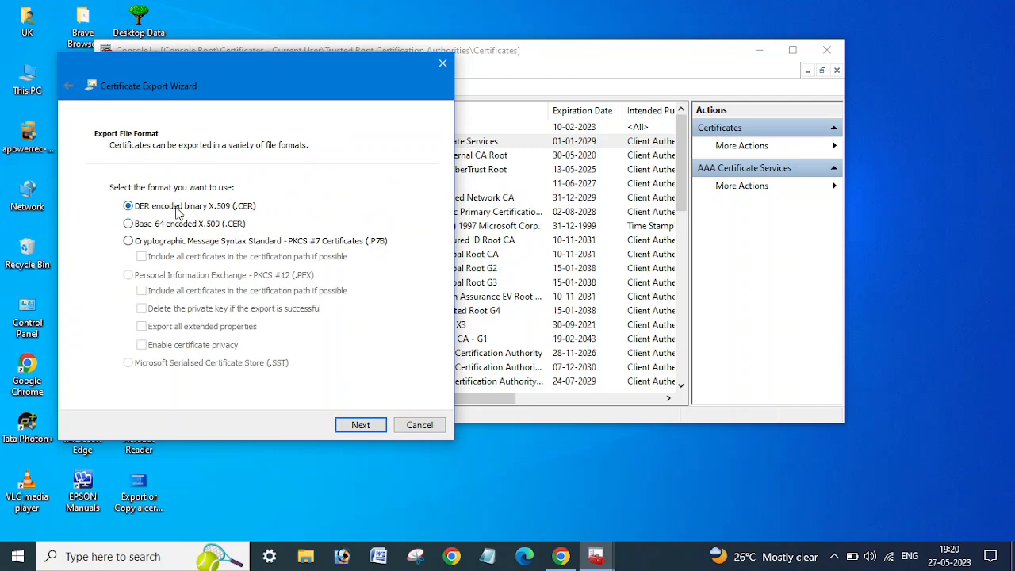
{"action": "mouse_move", "coordinate": [210, 240]}
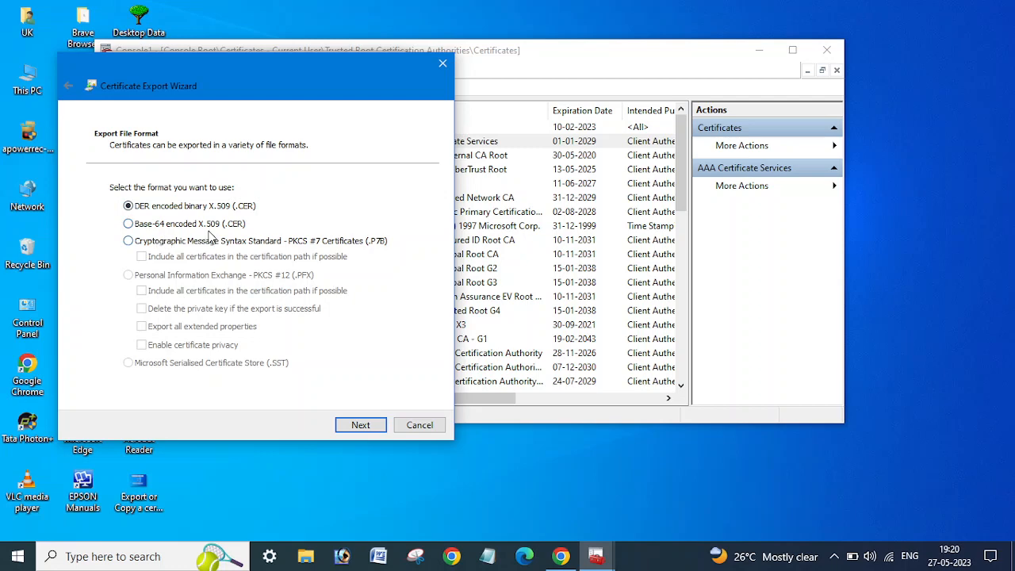
{"action": "mouse_move", "coordinate": [173, 250]}
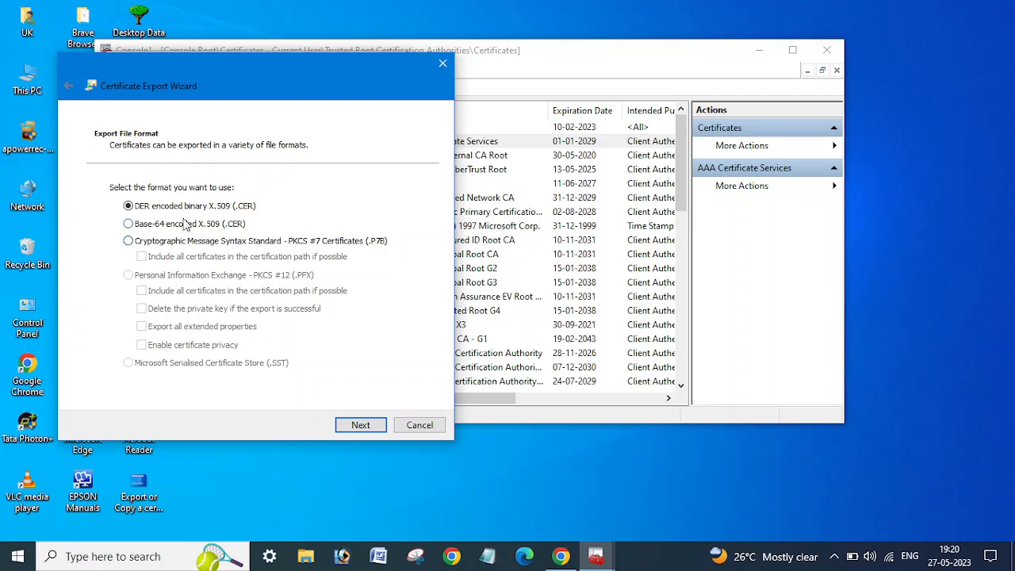
{"action": "mouse_move", "coordinate": [228, 209]}
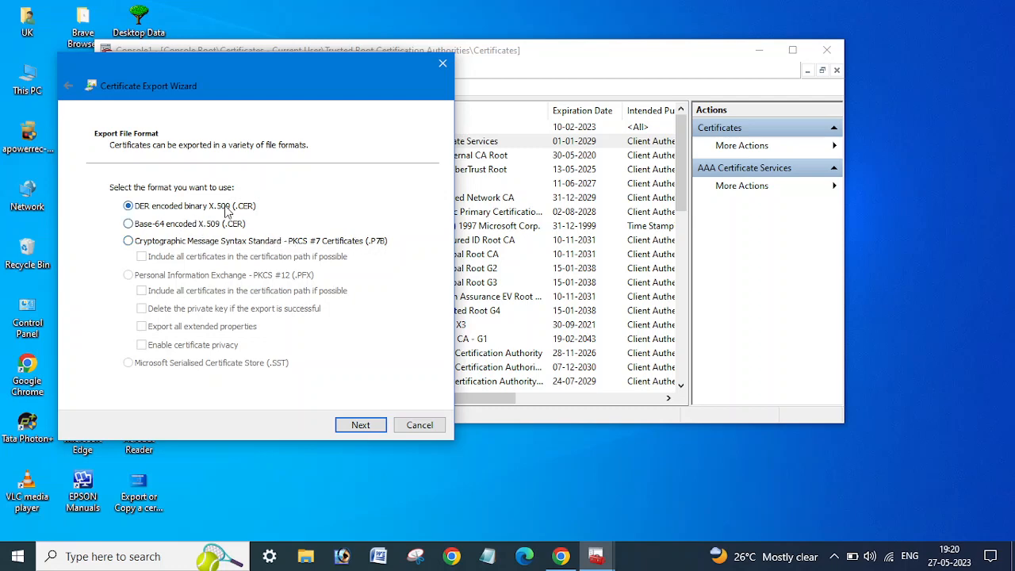
{"action": "mouse_move", "coordinate": [347, 409]}
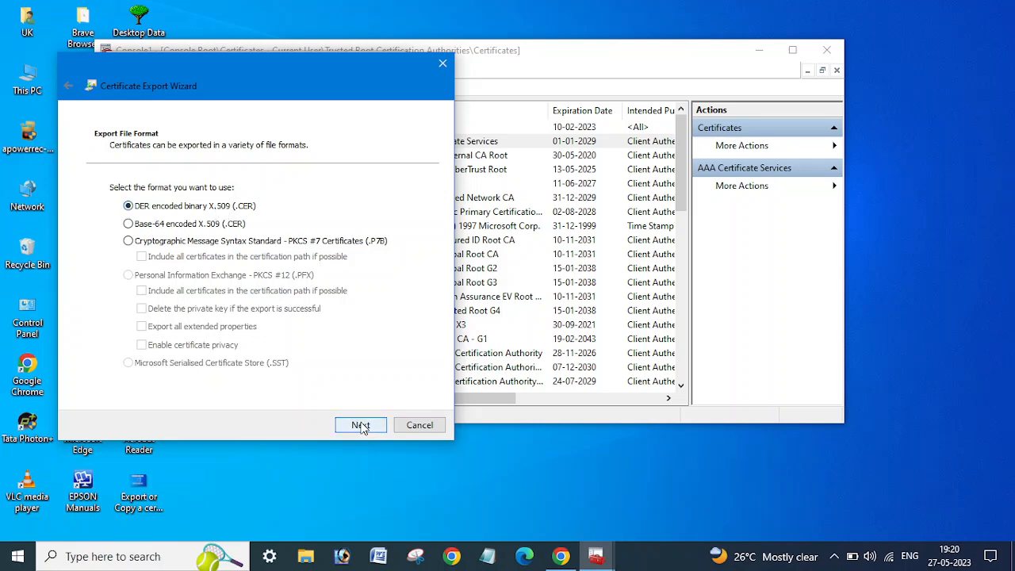
Step: Accept DER encoded binary X.509 format and begin entering 'AAA' as the file name
{"action": "left_click", "coordinate": [360, 424]}
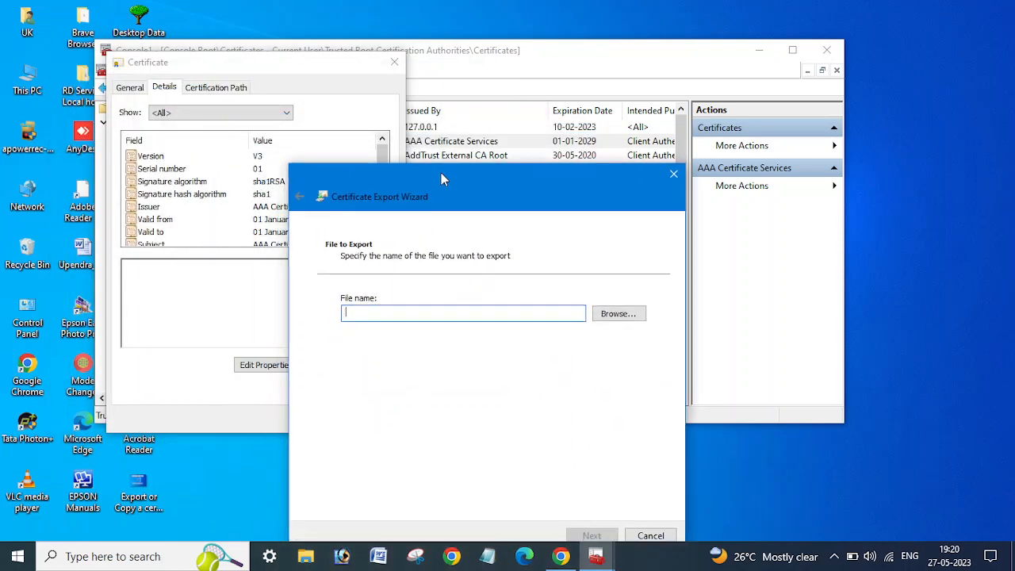
{"action": "mouse_move", "coordinate": [400, 313]}
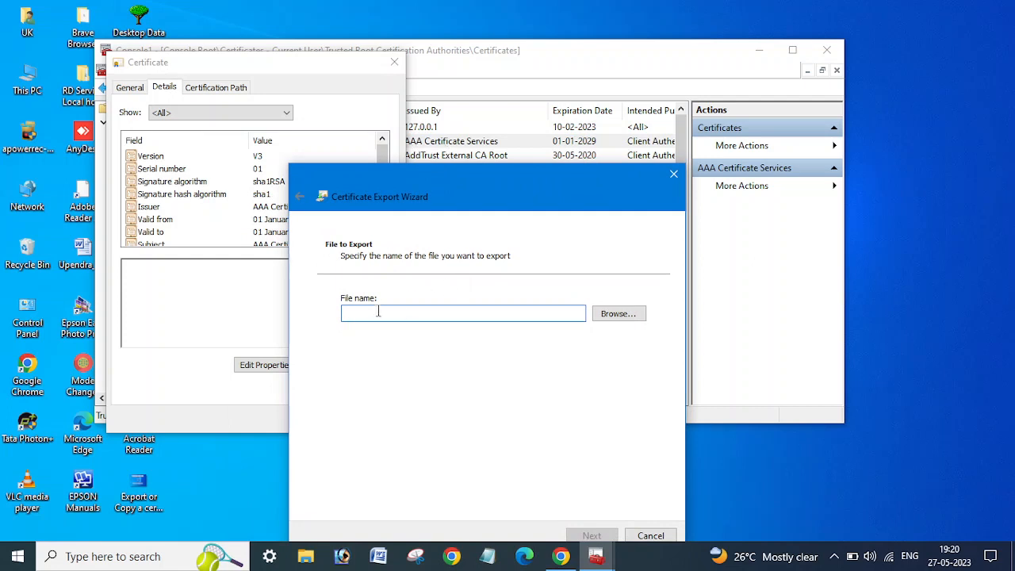
{"action": "type", "text": "AAA Cert"}
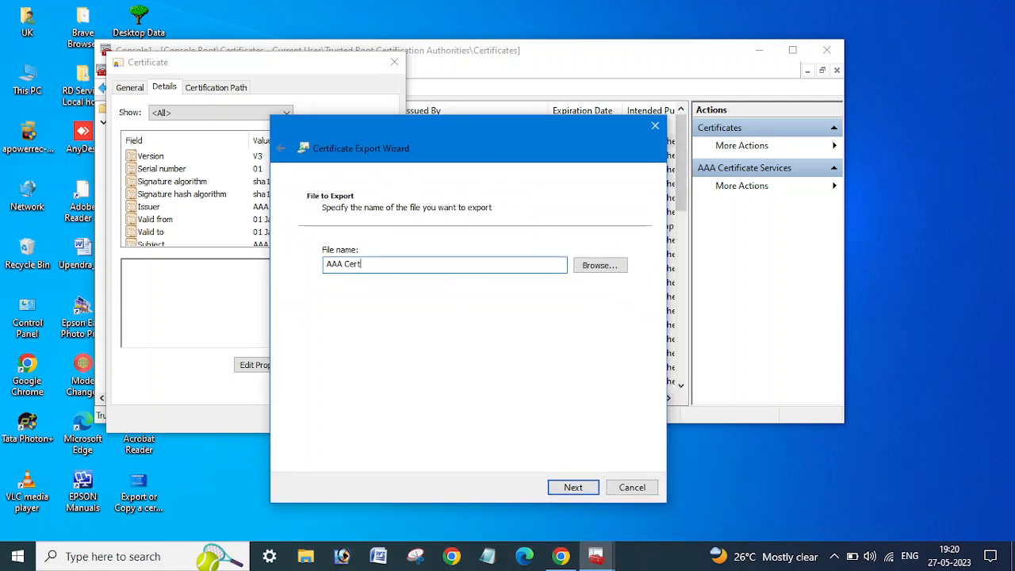
{"action": "mouse_move", "coordinate": [586, 327]}
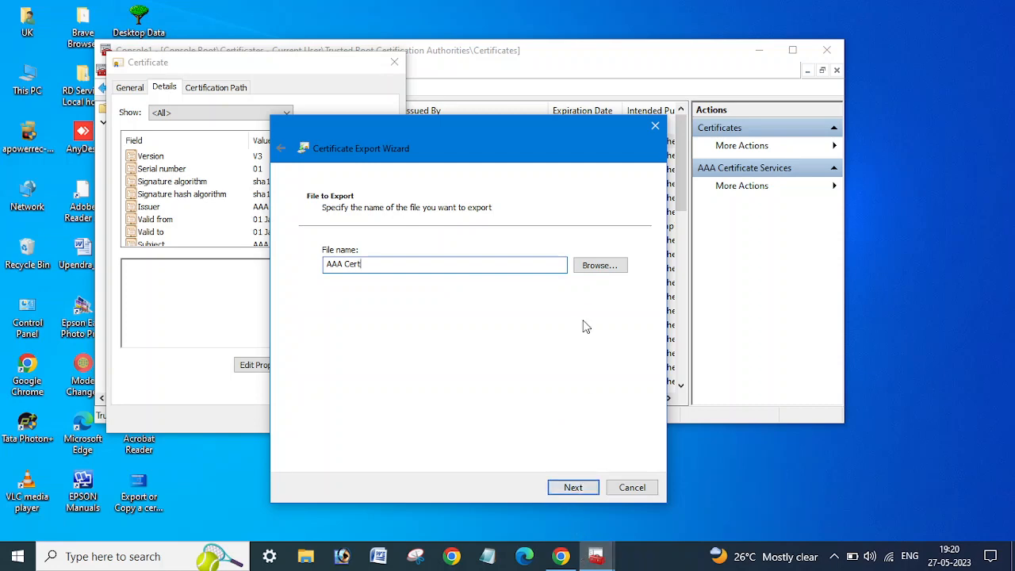
{"action": "mouse_move", "coordinate": [599, 265]}
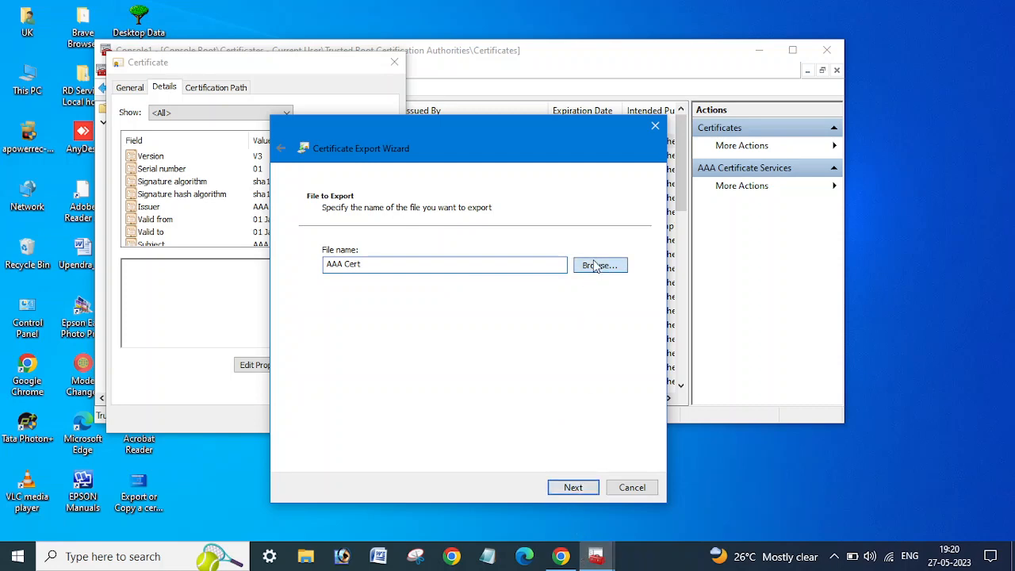
Step: Browse to the Desktop and save the export as 'AAA cert'
{"action": "left_click", "coordinate": [599, 265]}
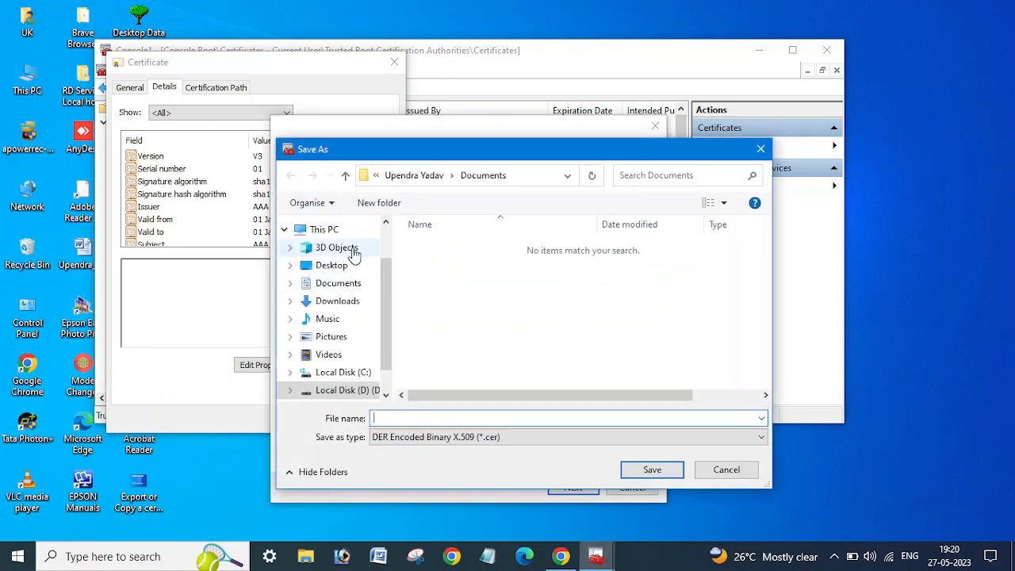
{"action": "left_click", "coordinate": [331, 265]}
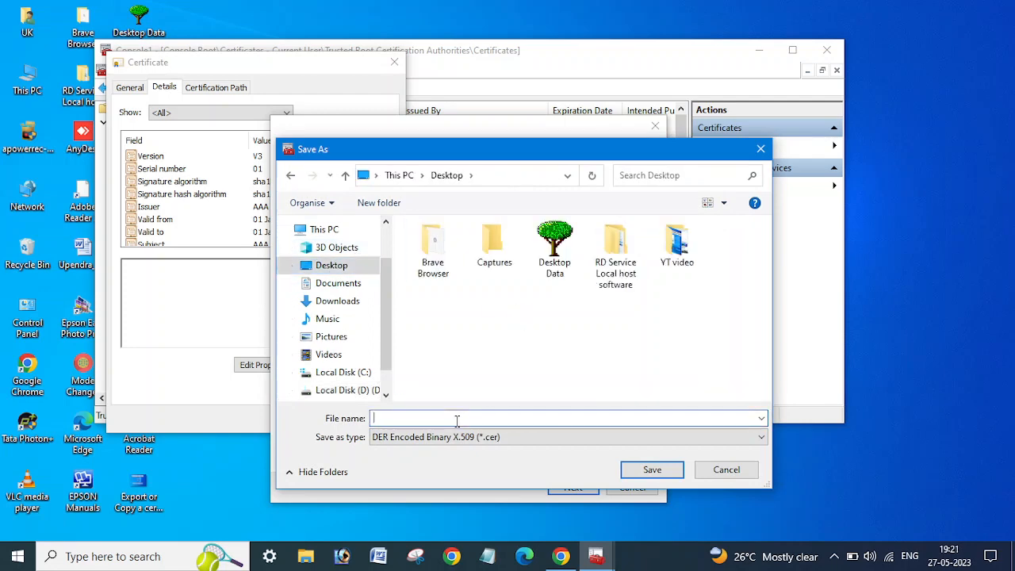
{"action": "type", "text": "AAA cert"}
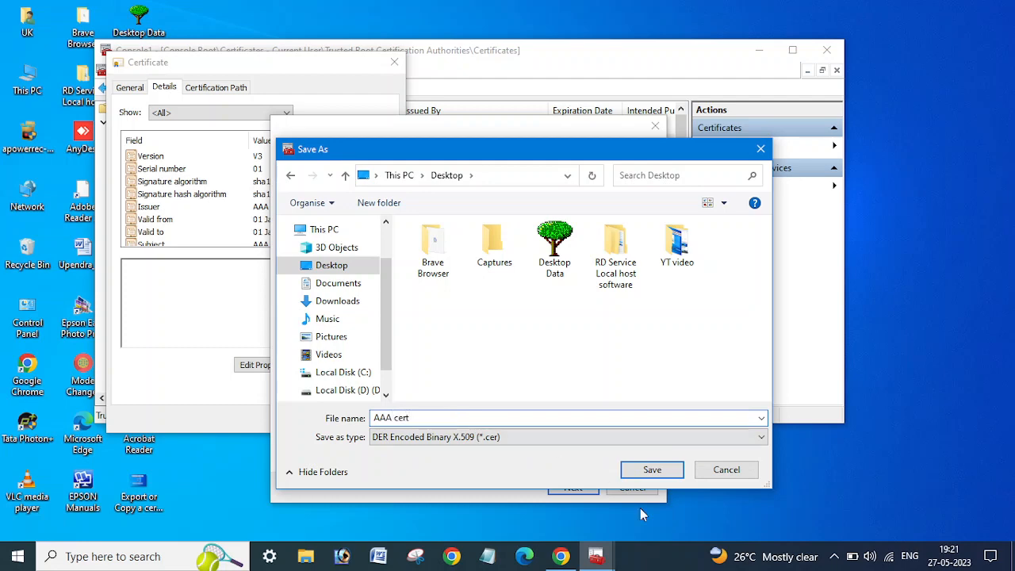
{"action": "left_click", "coordinate": [652, 469]}
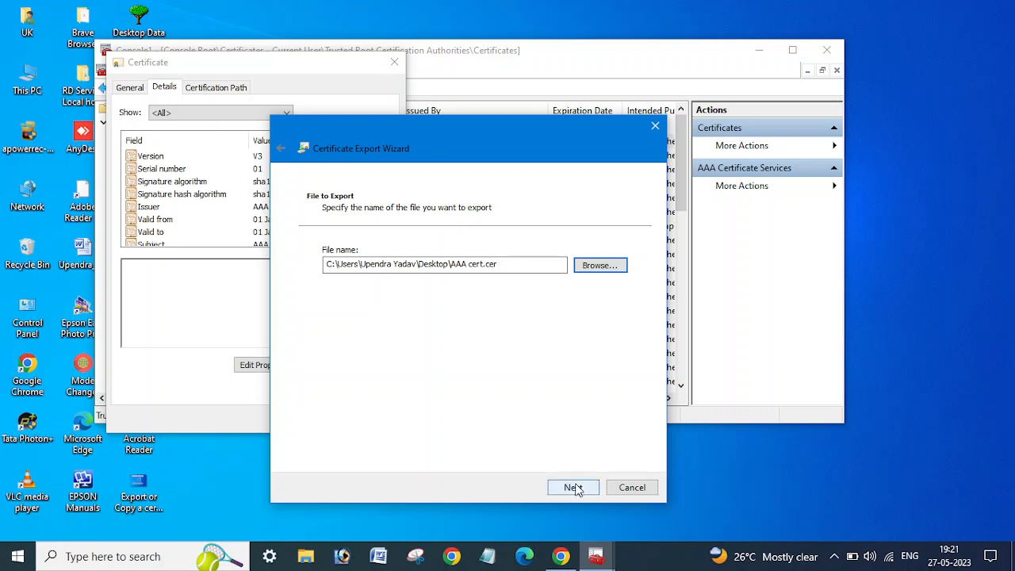
Step: Advance through the summary and finish exporting the certificate
{"action": "left_click", "coordinate": [573, 487]}
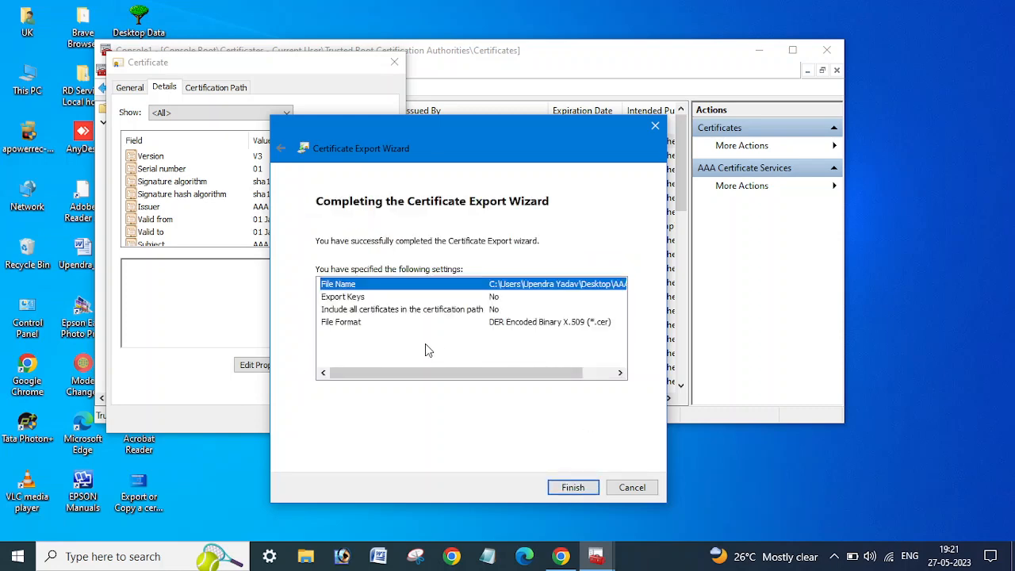
{"action": "left_click", "coordinate": [573, 487]}
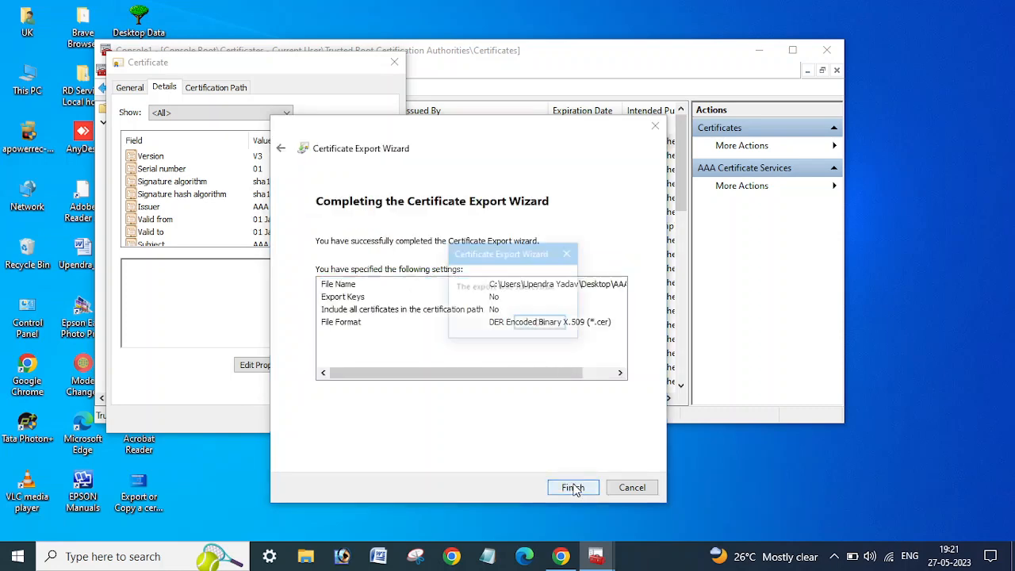
{"action": "left_click", "coordinate": [572, 487]}
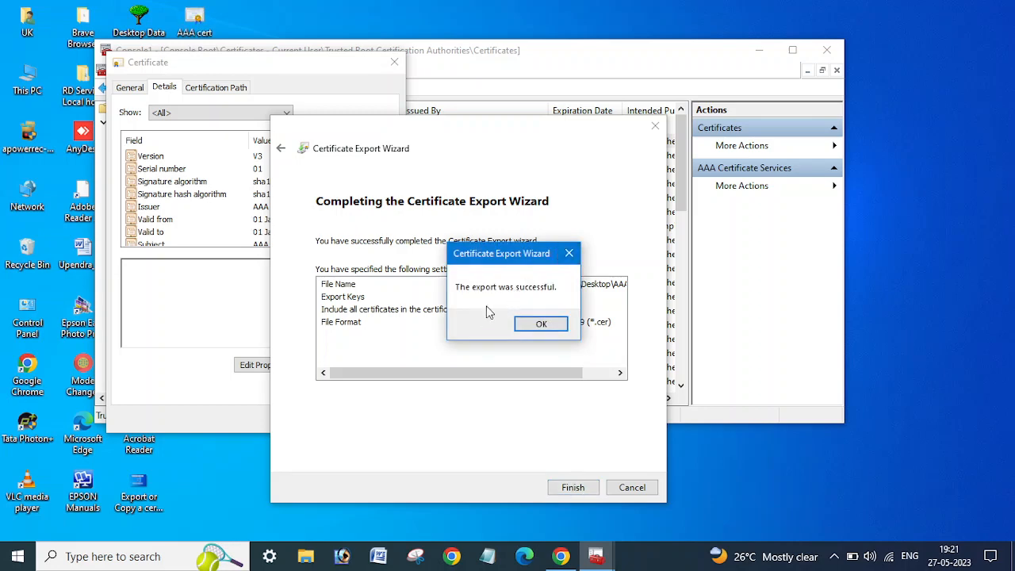
Step: Dismiss the success message, close the certificate dialog, and close the console
{"action": "left_click", "coordinate": [540, 324]}
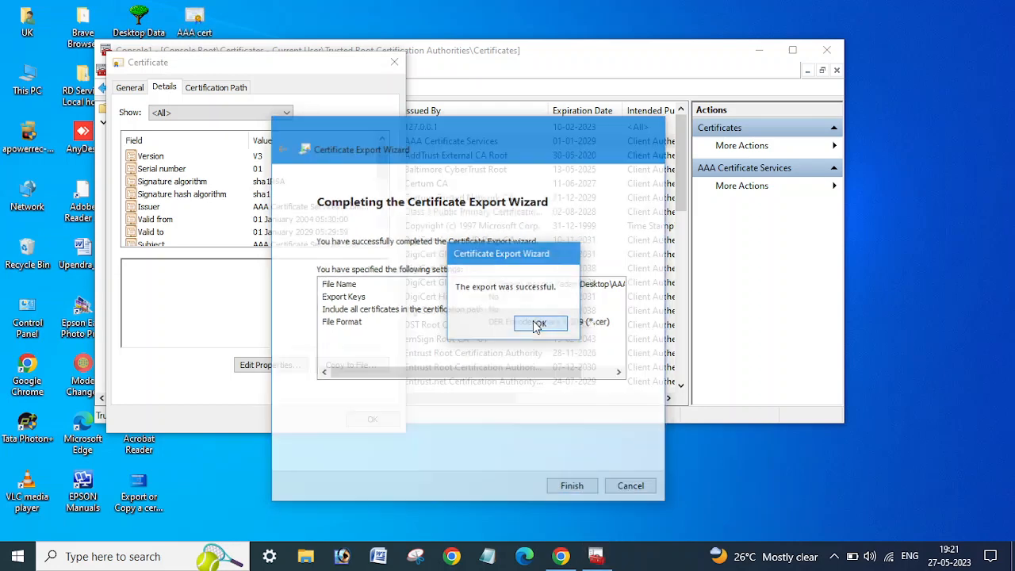
{"action": "left_click", "coordinate": [540, 323]}
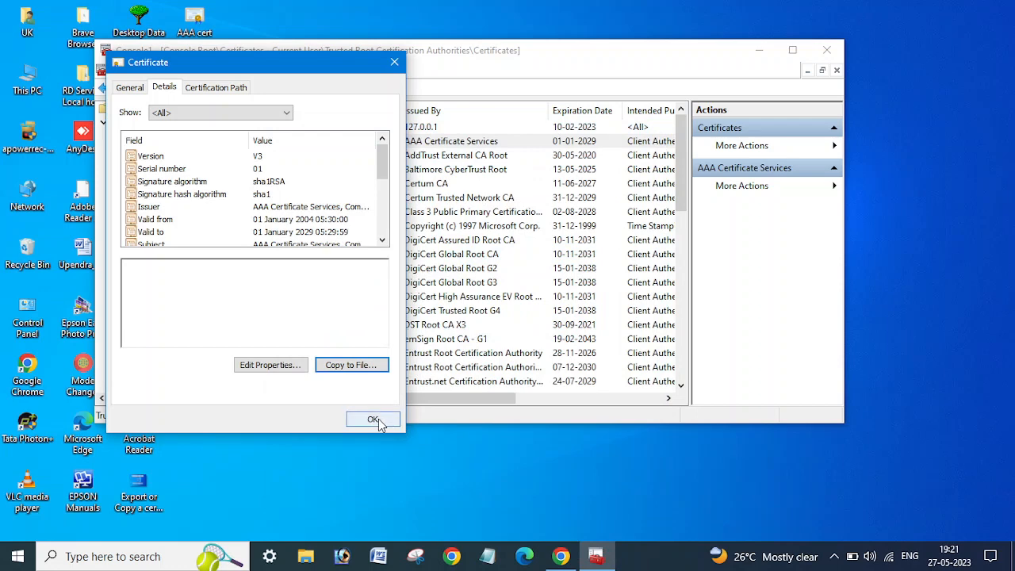
{"action": "left_click", "coordinate": [372, 419]}
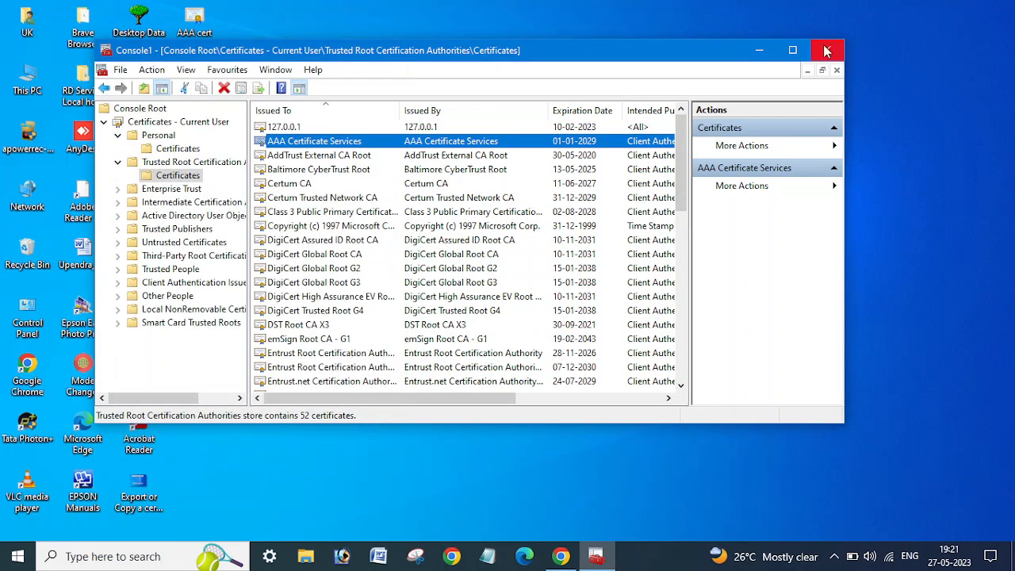
{"action": "left_click", "coordinate": [828, 49]}
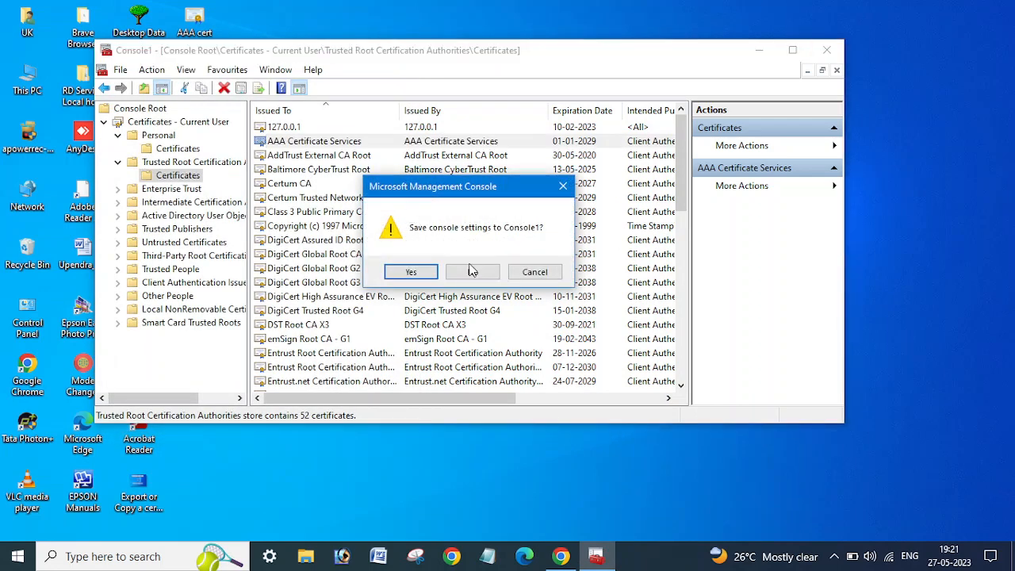
Step: Decline saving console settings, select the AAA cert desktop file, and return to YouTube
{"action": "left_click", "coordinate": [472, 271]}
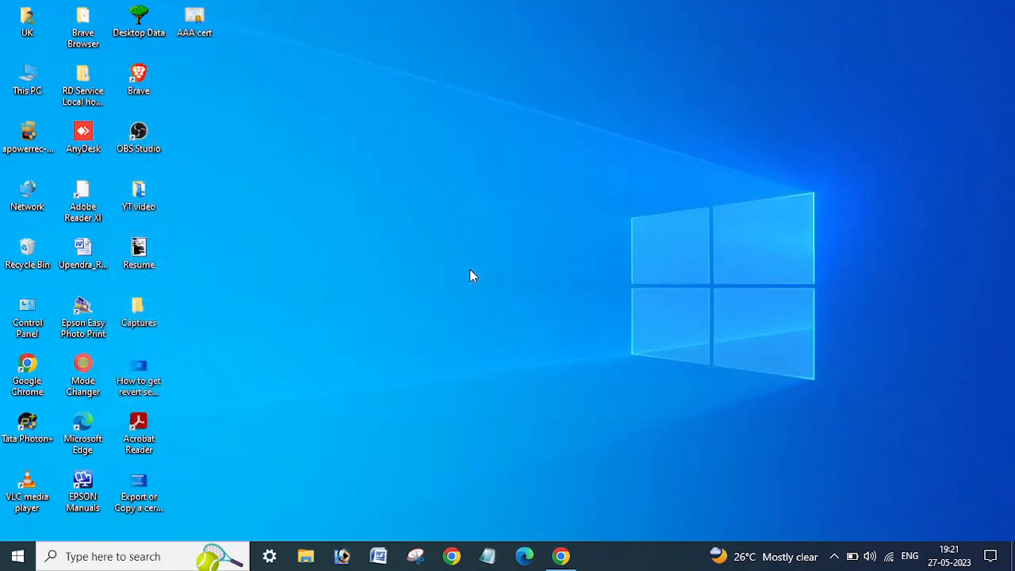
{"action": "left_click", "coordinate": [194, 20]}
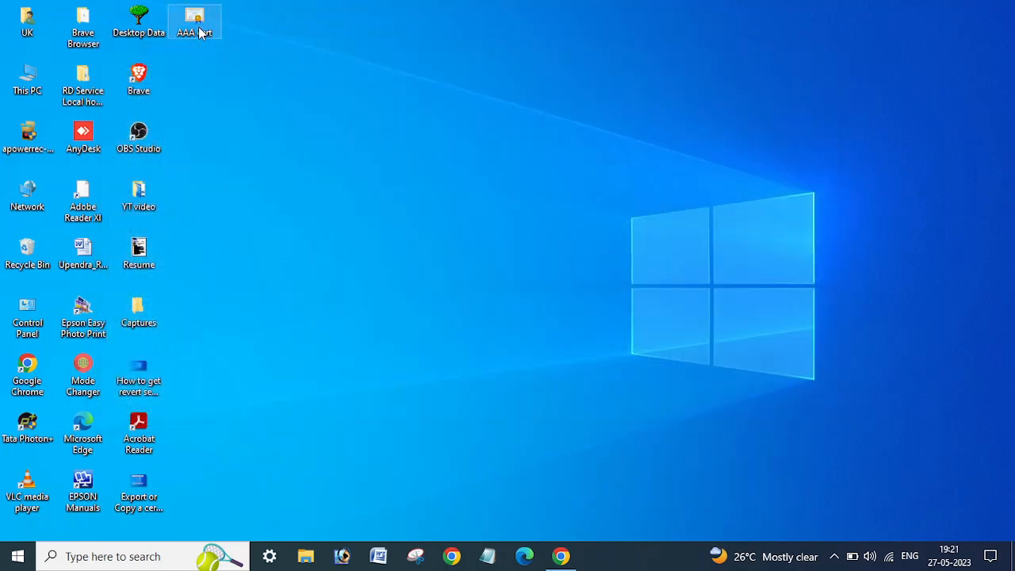
{"action": "mouse_move", "coordinate": [199, 19]}
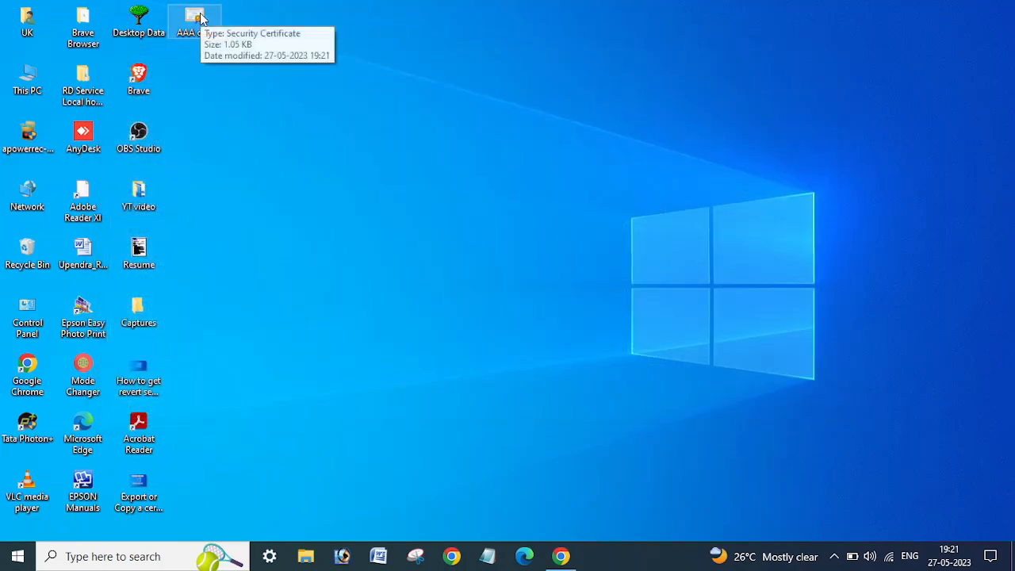
{"action": "mouse_move", "coordinate": [263, 117]}
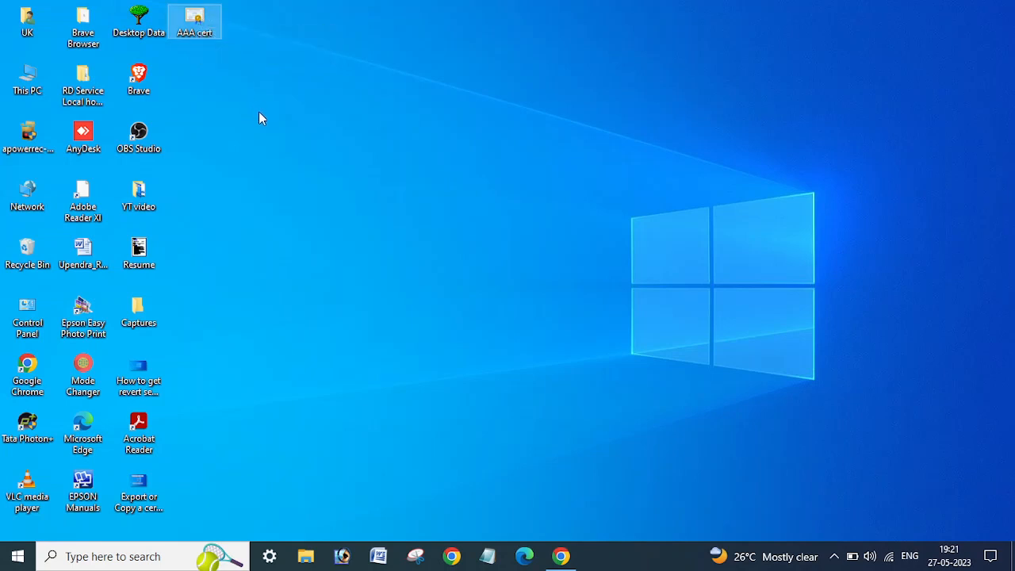
{"action": "mouse_move", "coordinate": [194, 36]}
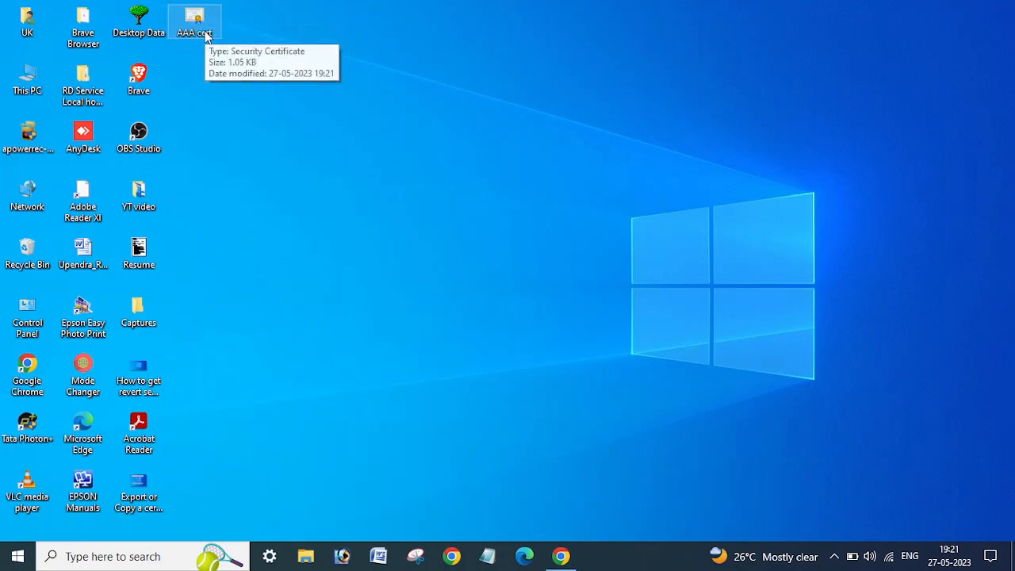
{"action": "mouse_move", "coordinate": [398, 234]}
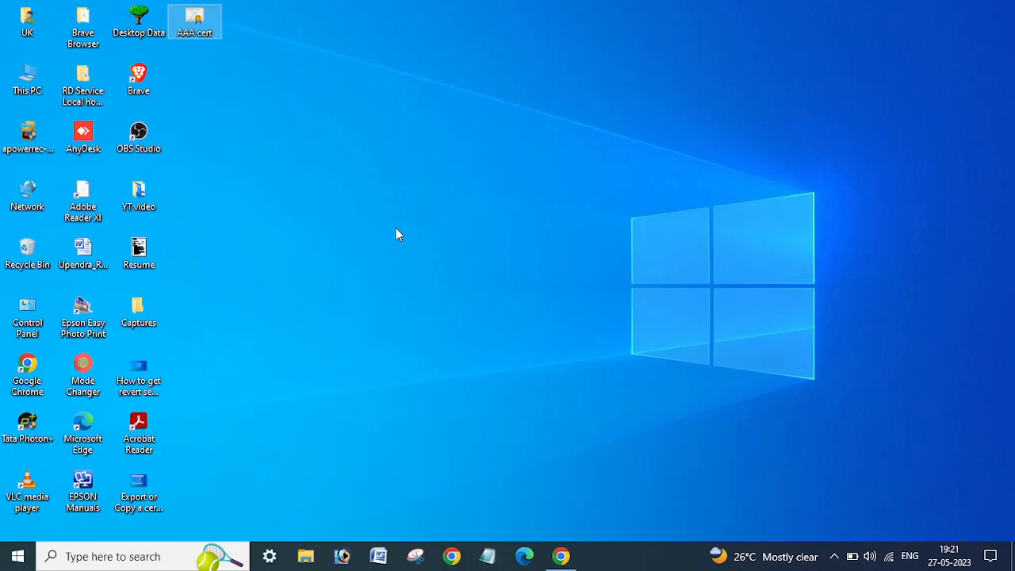
{"action": "mouse_move", "coordinate": [264, 85]}
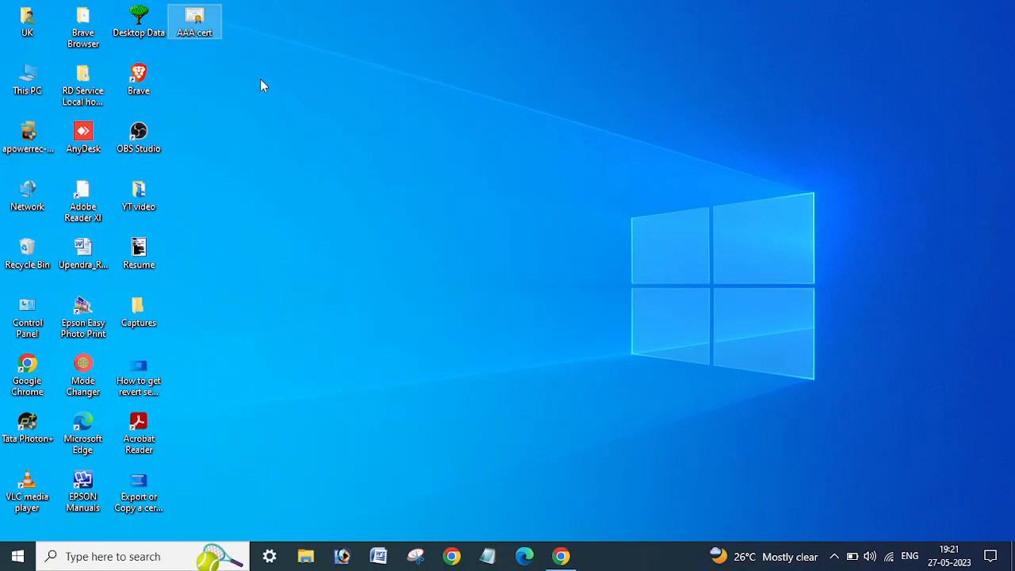
{"action": "mouse_move", "coordinate": [234, 56]}
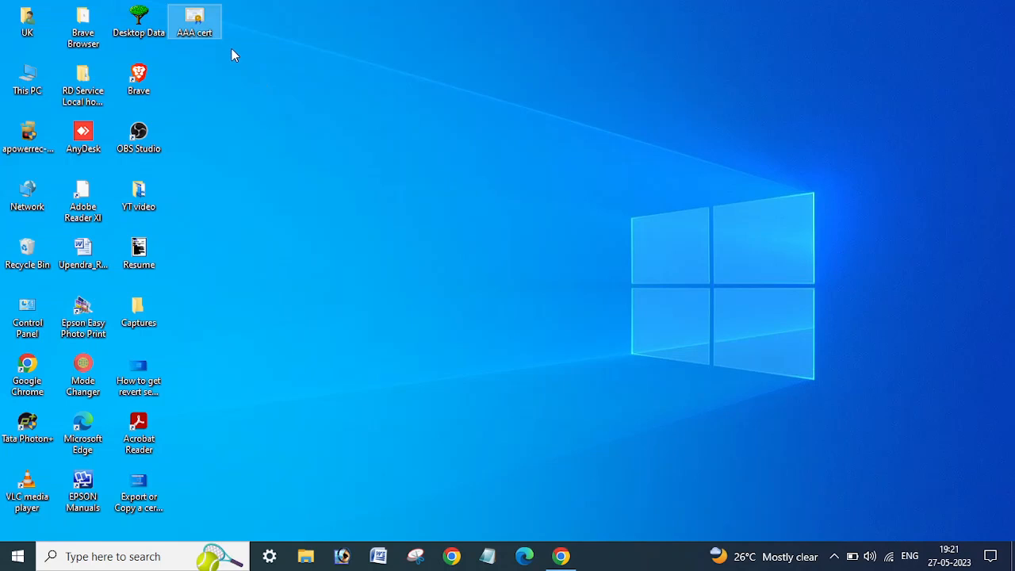
{"action": "mouse_move", "coordinate": [222, 44]}
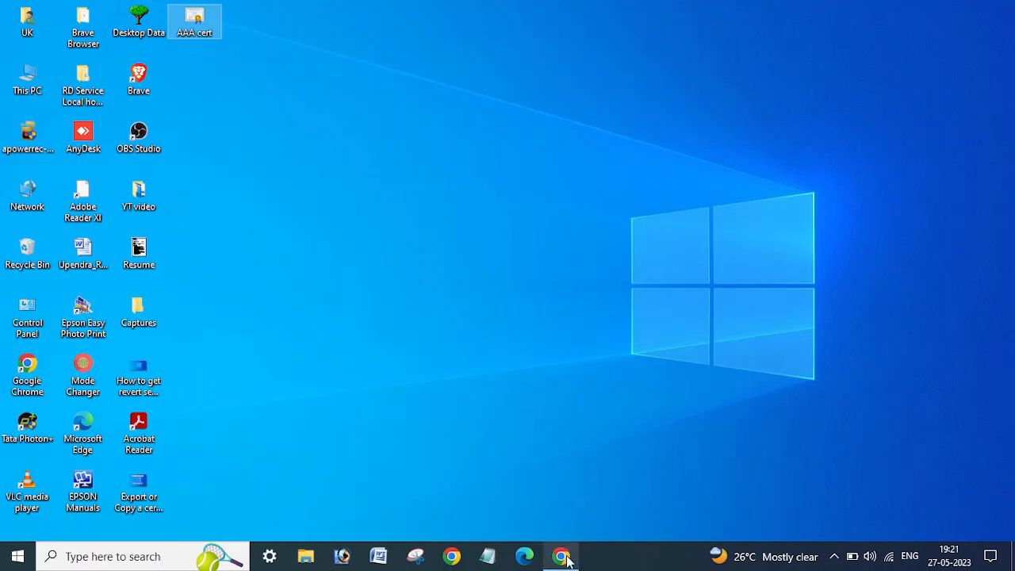
{"action": "left_click", "coordinate": [561, 554]}
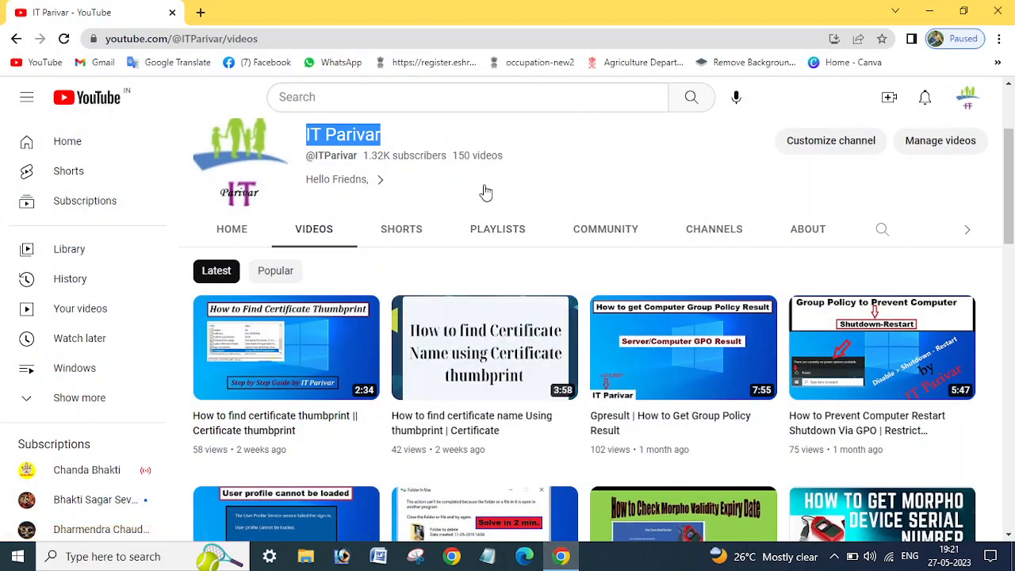
{"action": "mouse_move", "coordinate": [655, 172]}
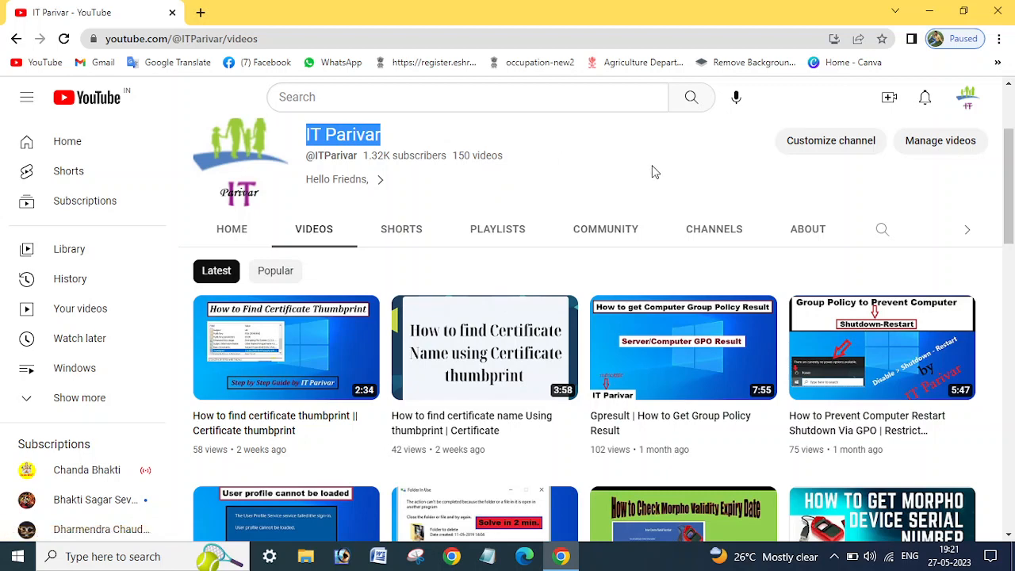